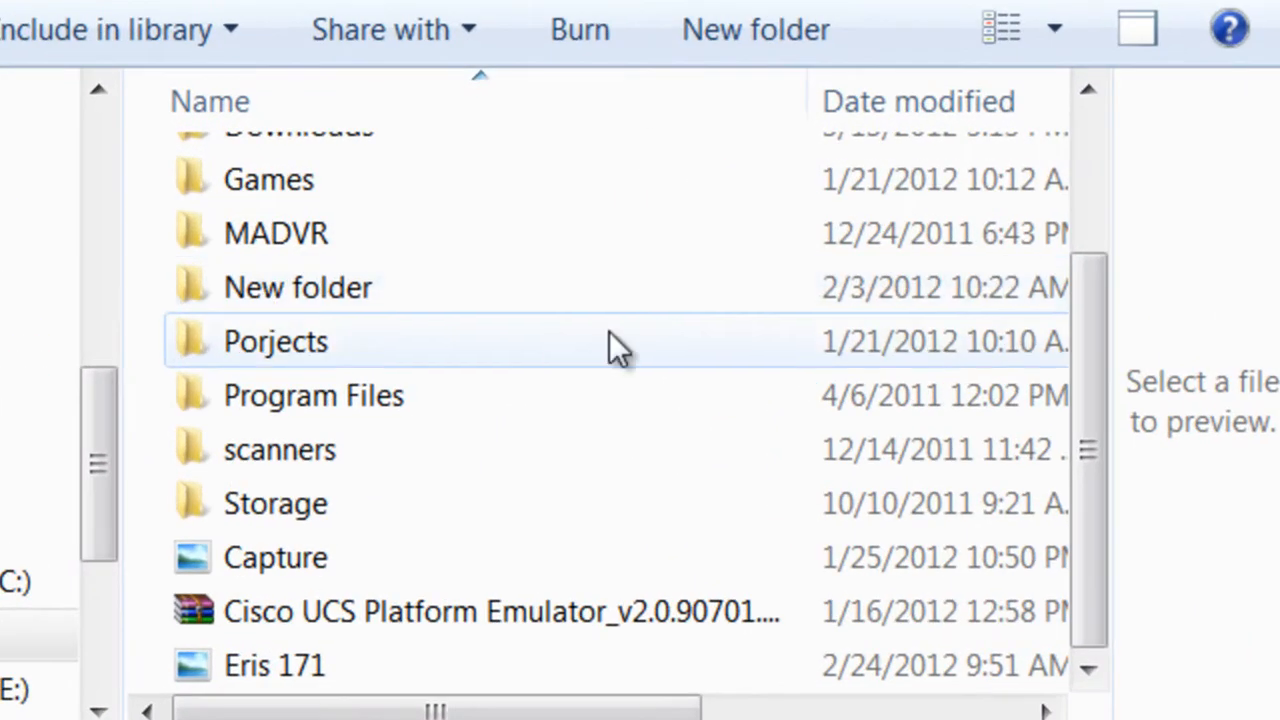
{"action": "mouse_move", "coordinate": [510, 435]}
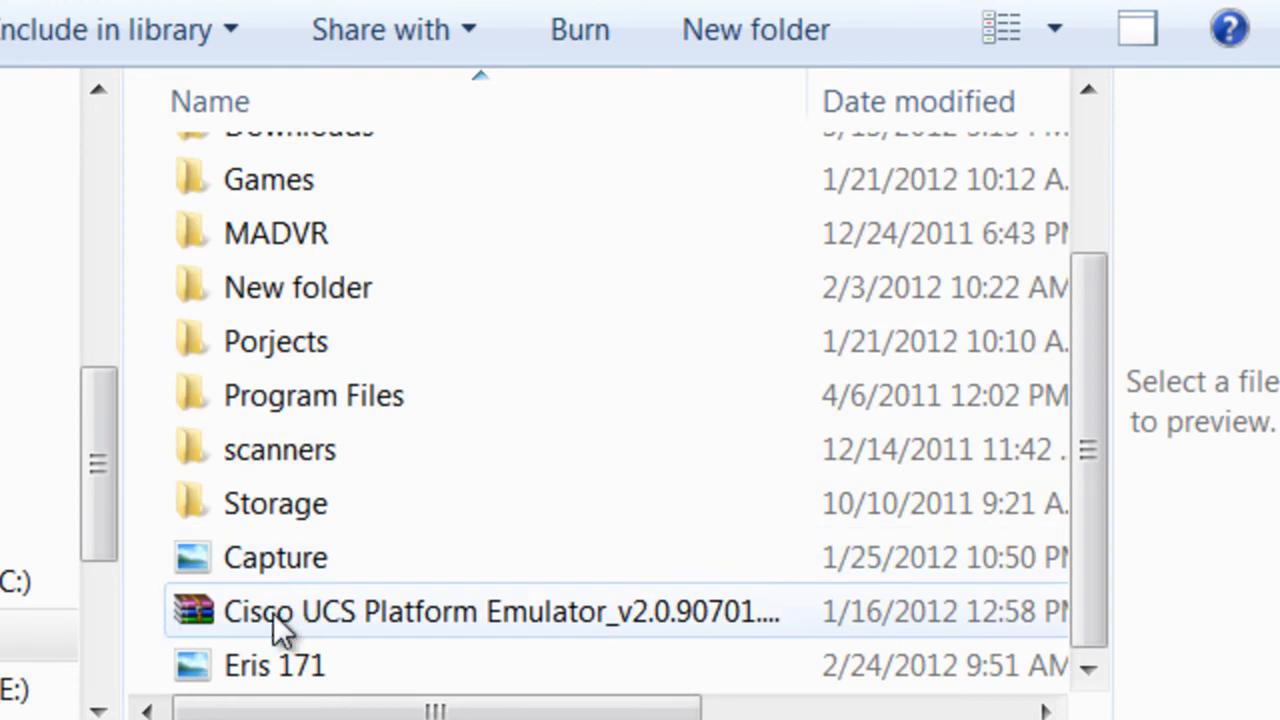
{"action": "mouse_move", "coordinate": [520, 640]}
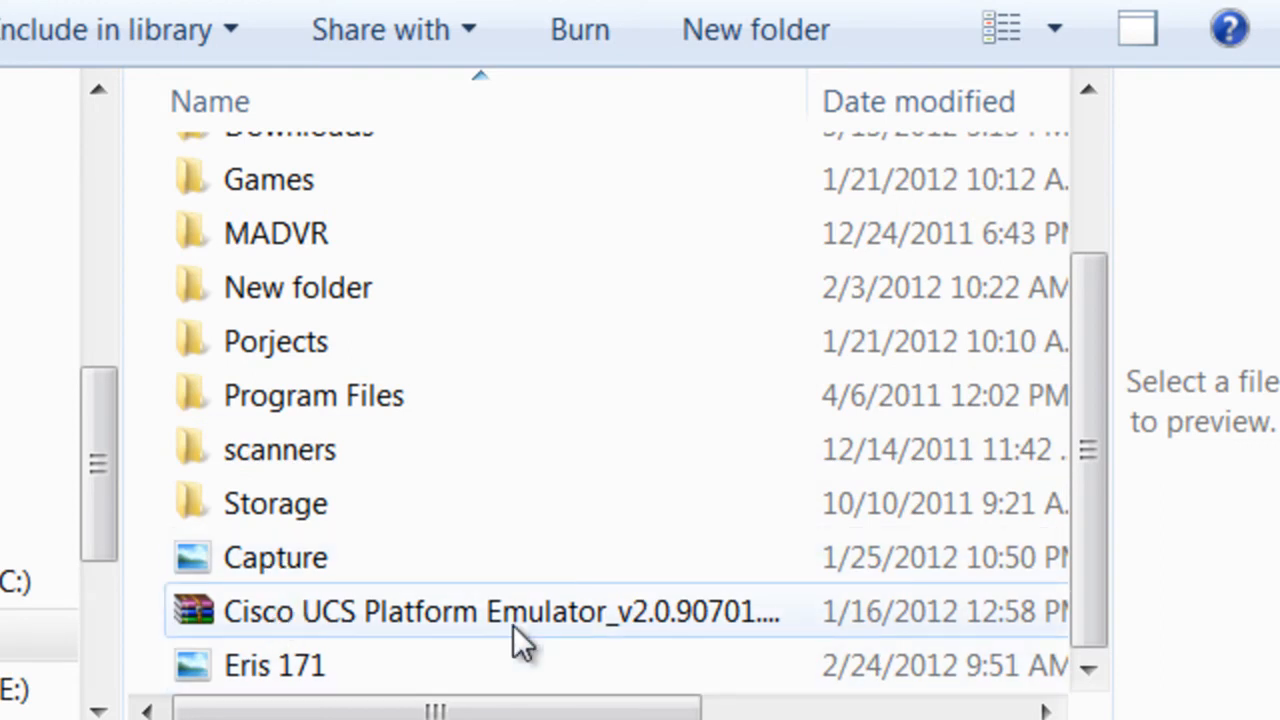
{"action": "mouse_move", "coordinate": [490, 640]}
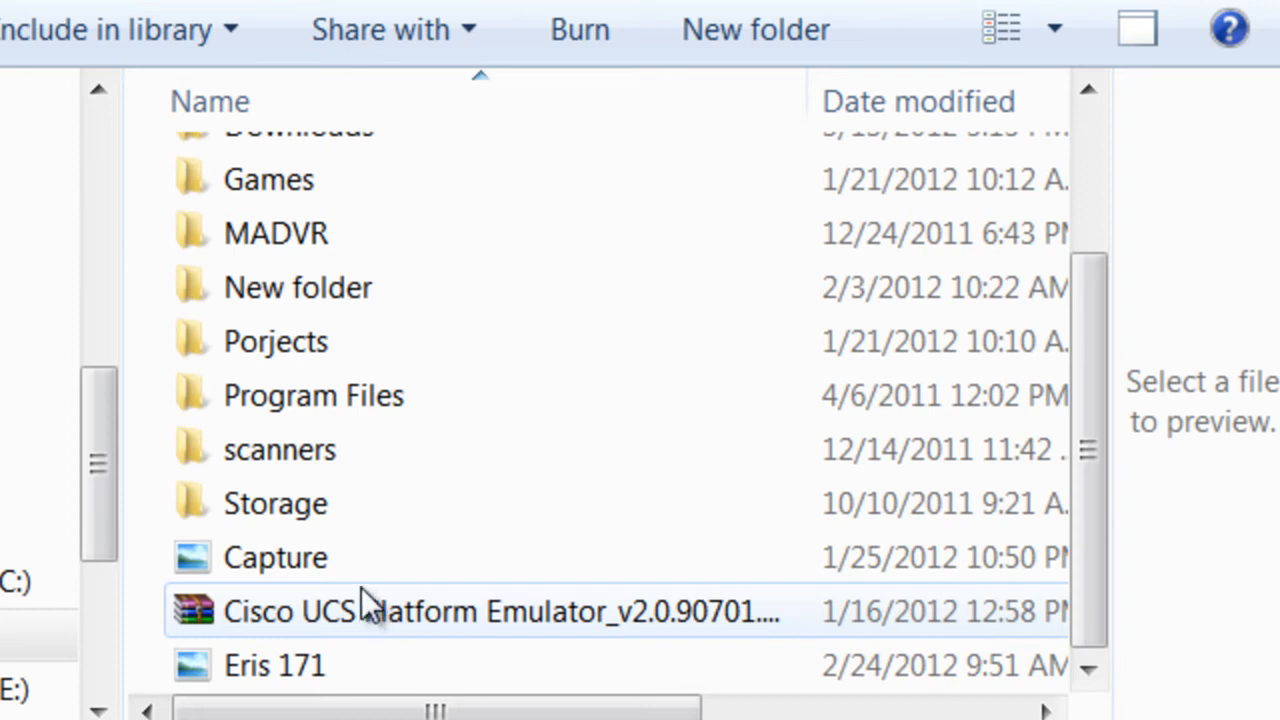
Bring up the WinRAR Extract files option for the Cisco UCS Platform Emulator archive
{"action": "left_click", "coordinate": [275, 557]}
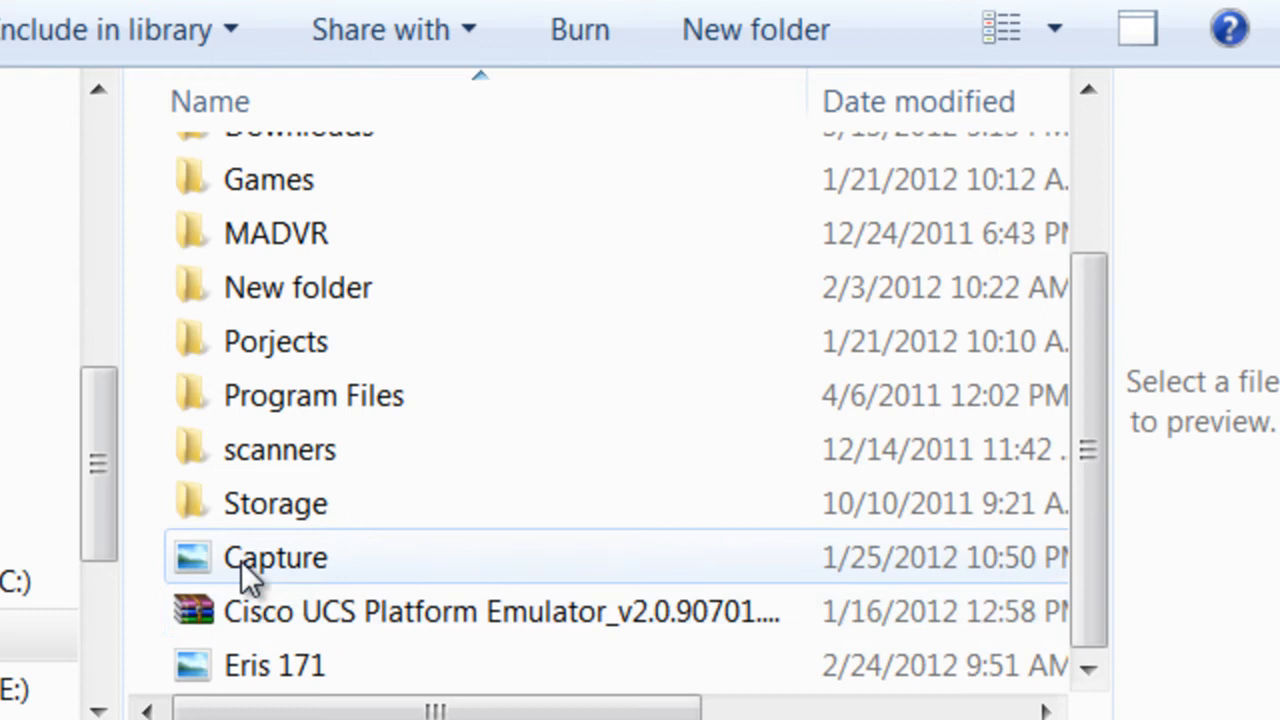
{"action": "left_click", "coordinate": [275, 665]}
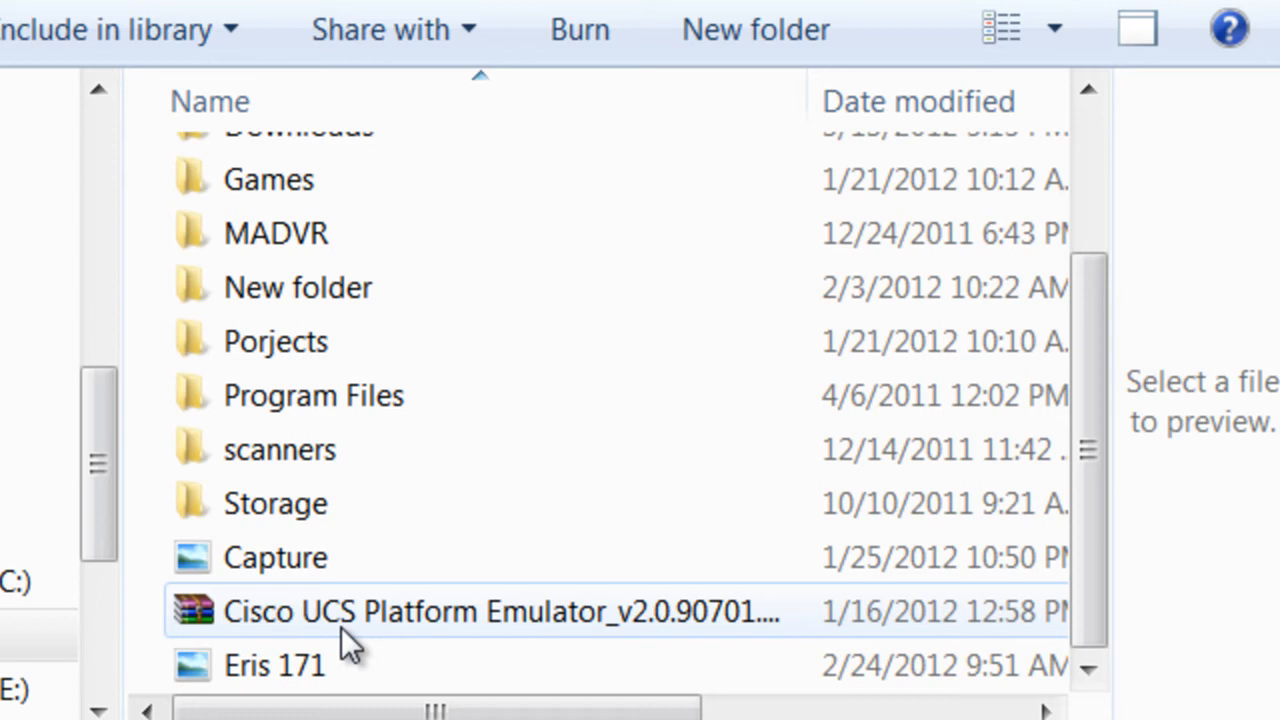
{"action": "mouse_move", "coordinate": [358, 640]}
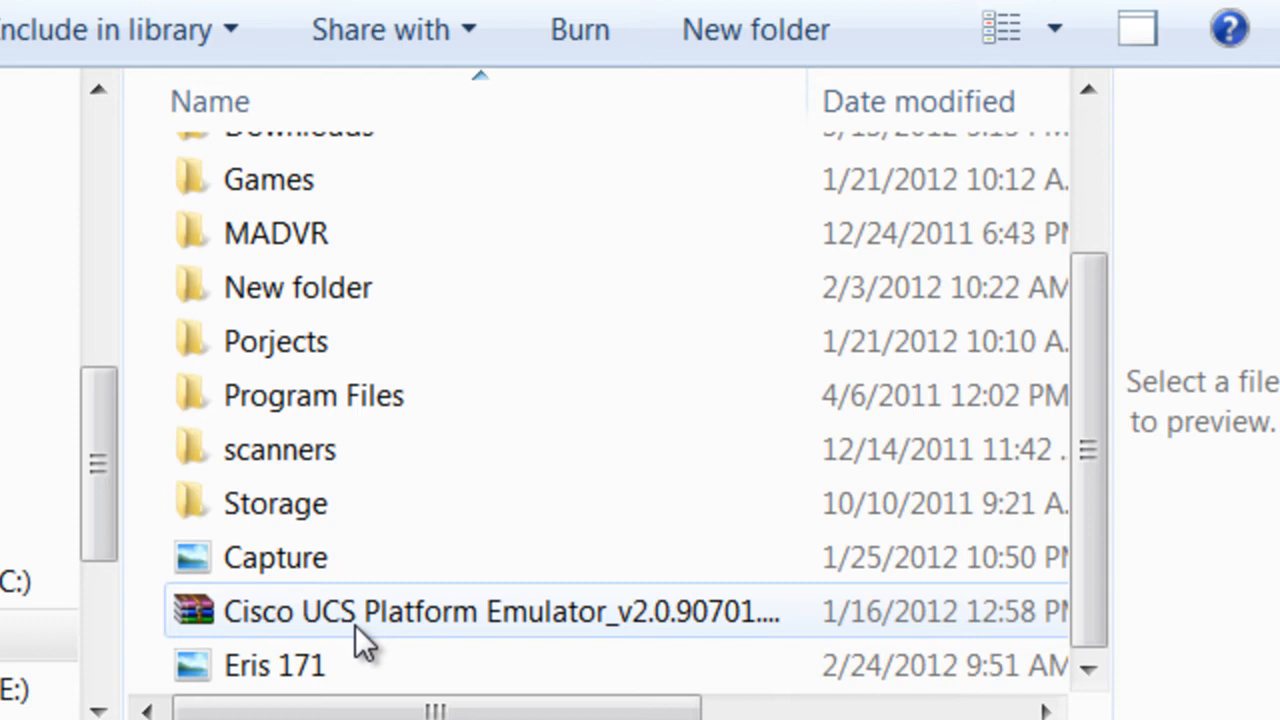
{"action": "right_click", "coordinate": [500, 611]}
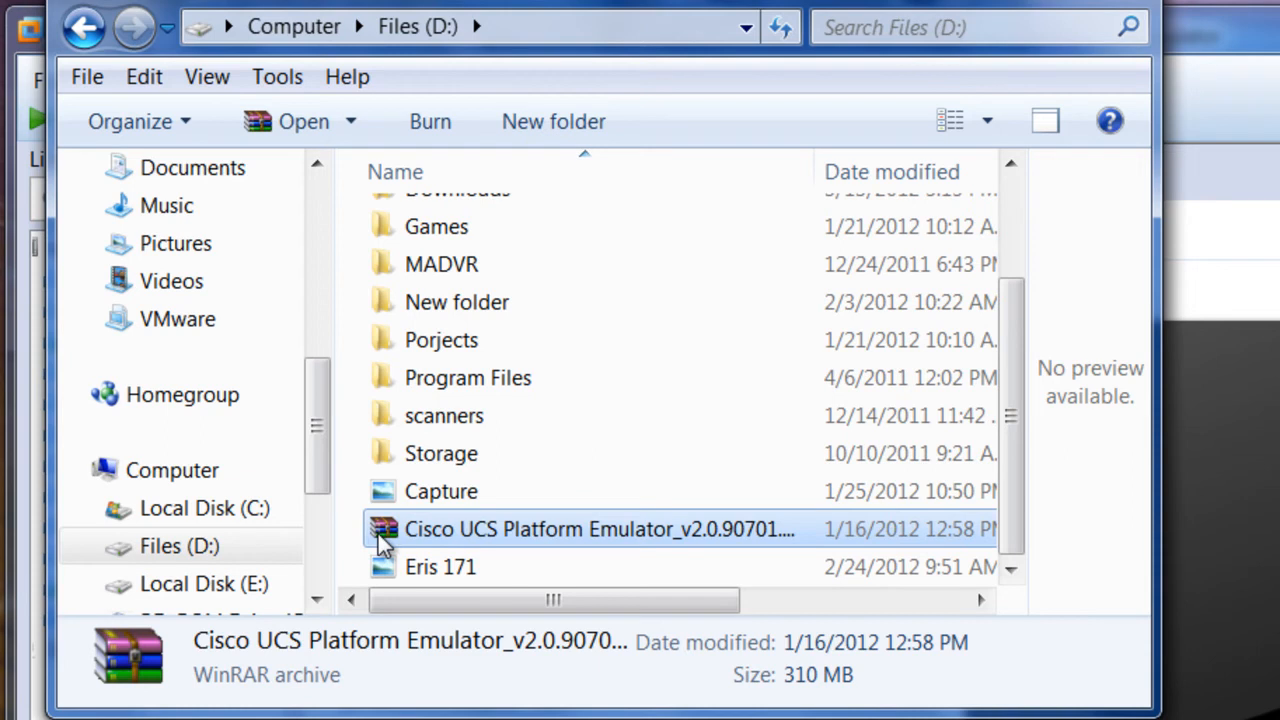
{"action": "mouse_move", "coordinate": [432, 540]}
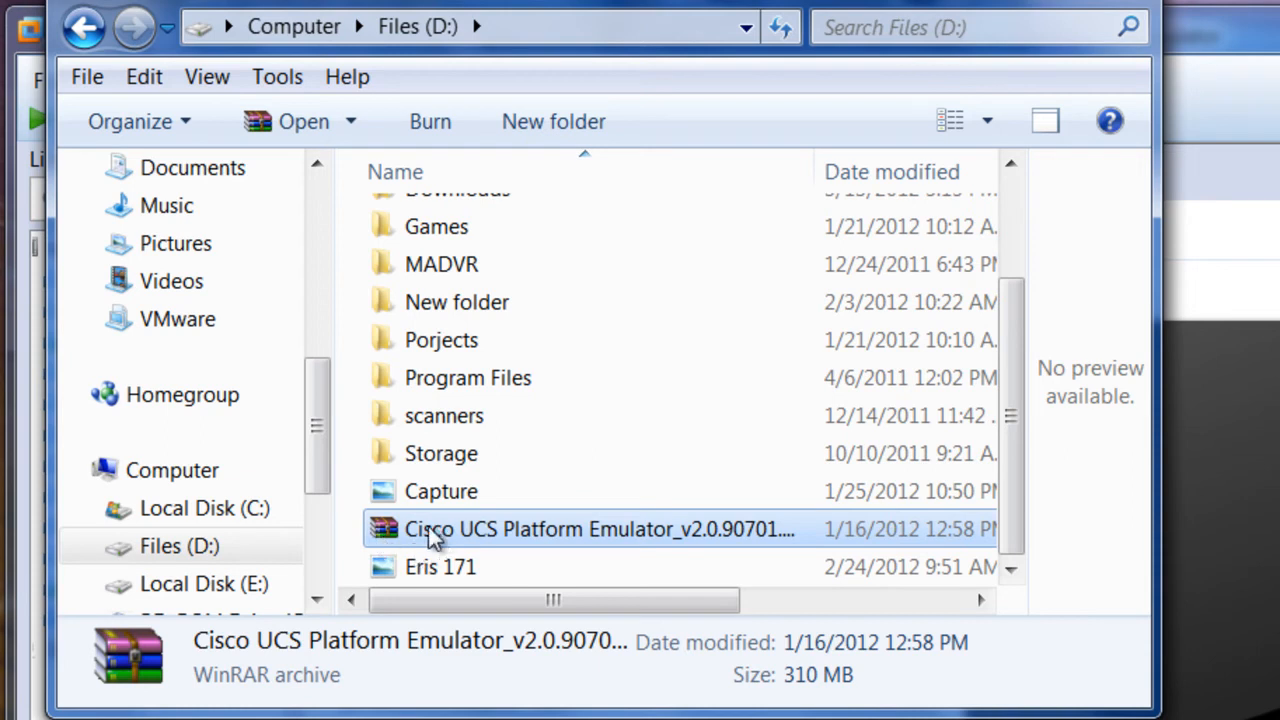
{"action": "mouse_move", "coordinate": [410, 540]}
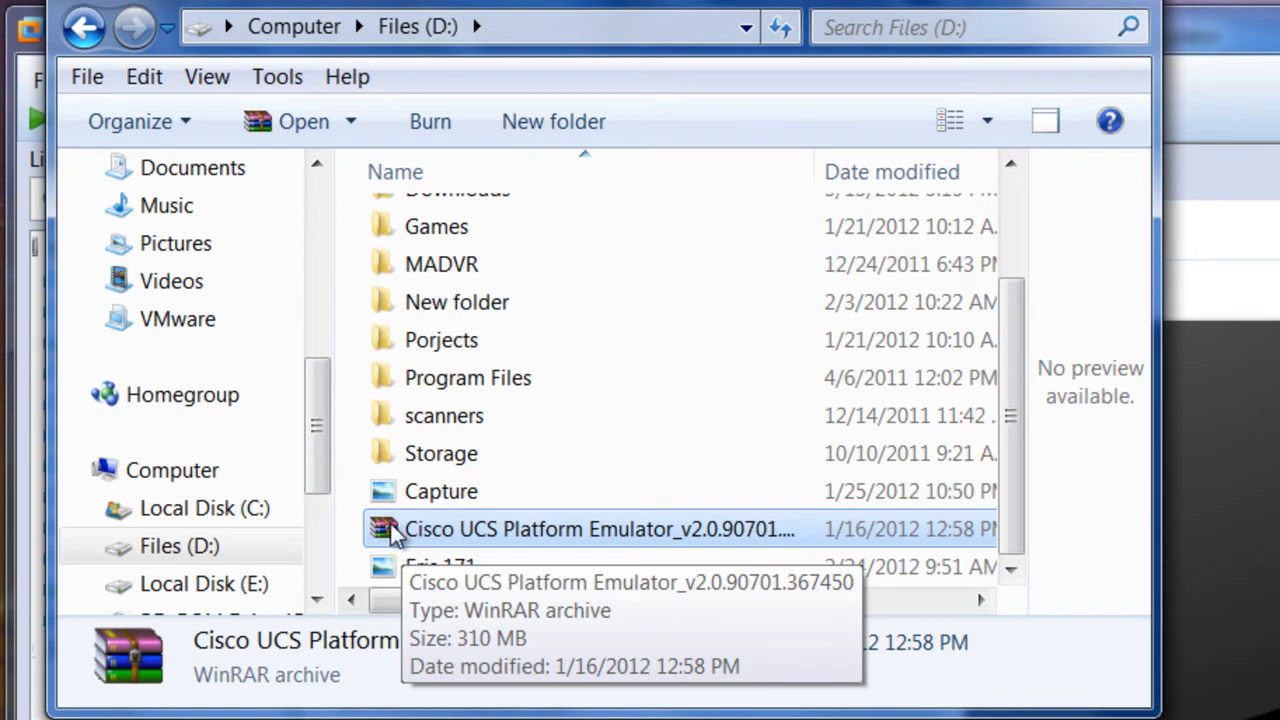
{"action": "mouse_move", "coordinate": [395, 540]}
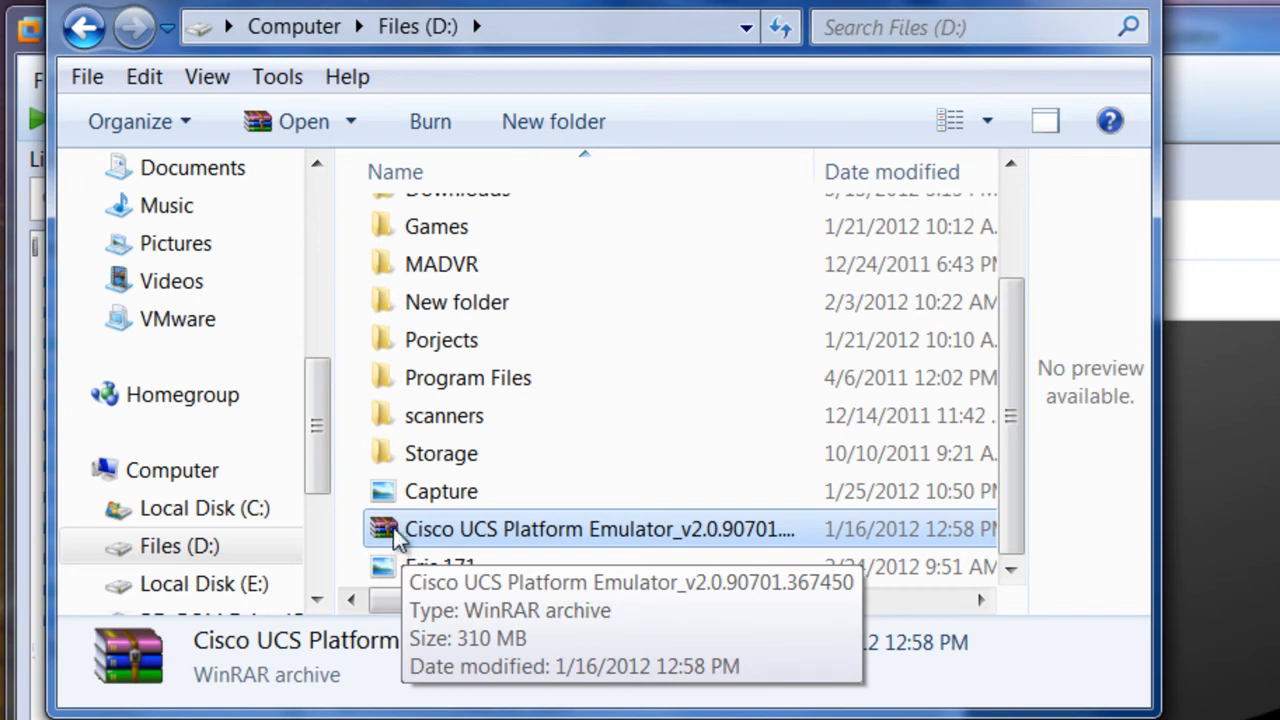
{"action": "right_click", "coordinate": [598, 528]}
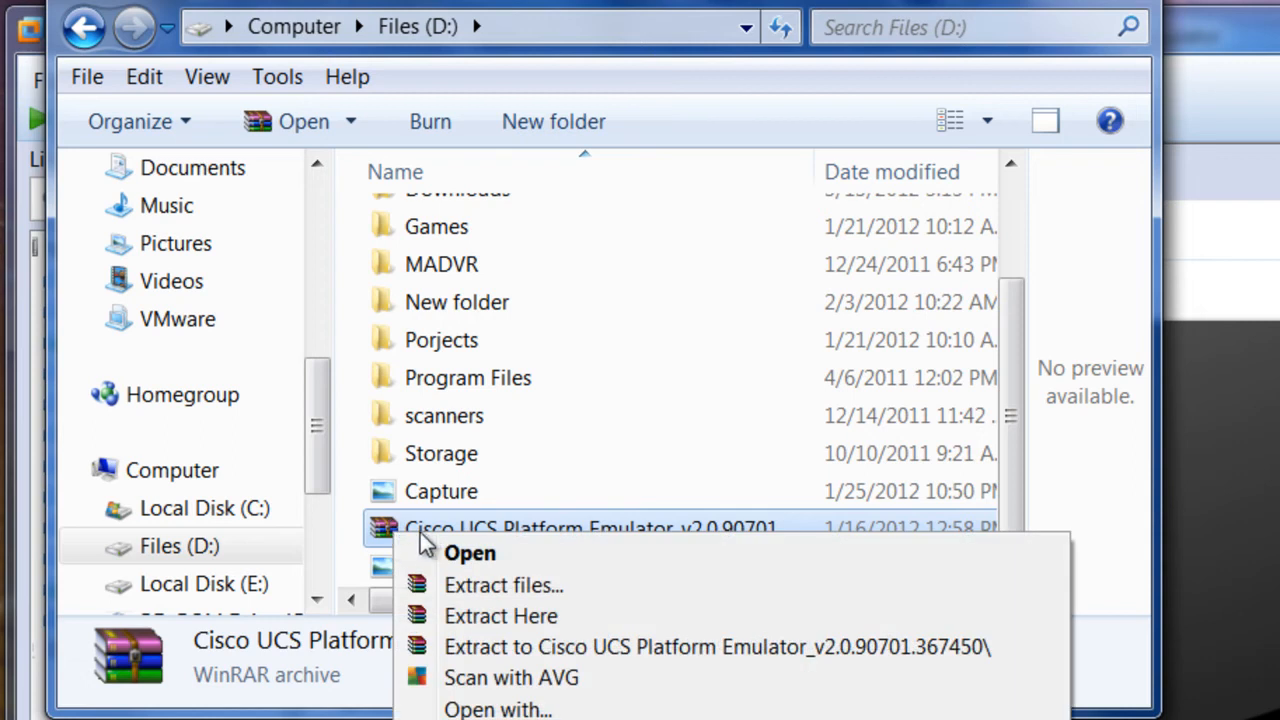
{"action": "mouse_move", "coordinate": [390, 595]}
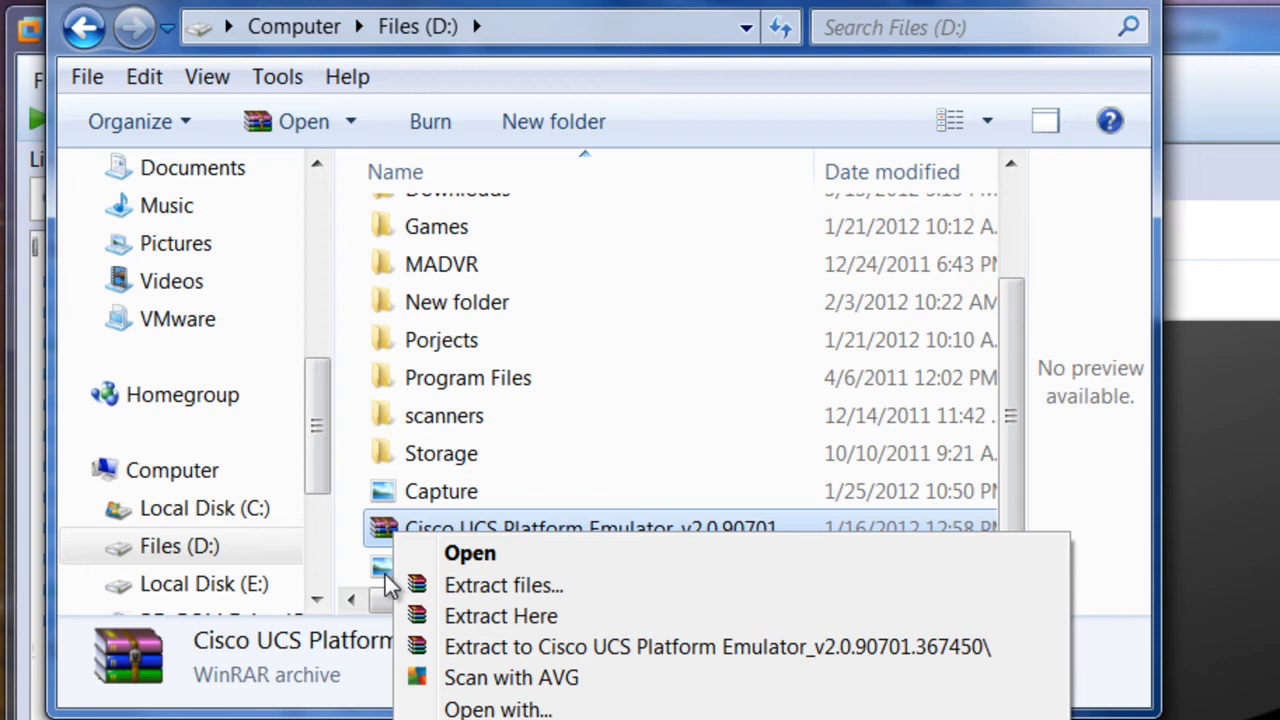
{"action": "mouse_move", "coordinate": [428, 589]}
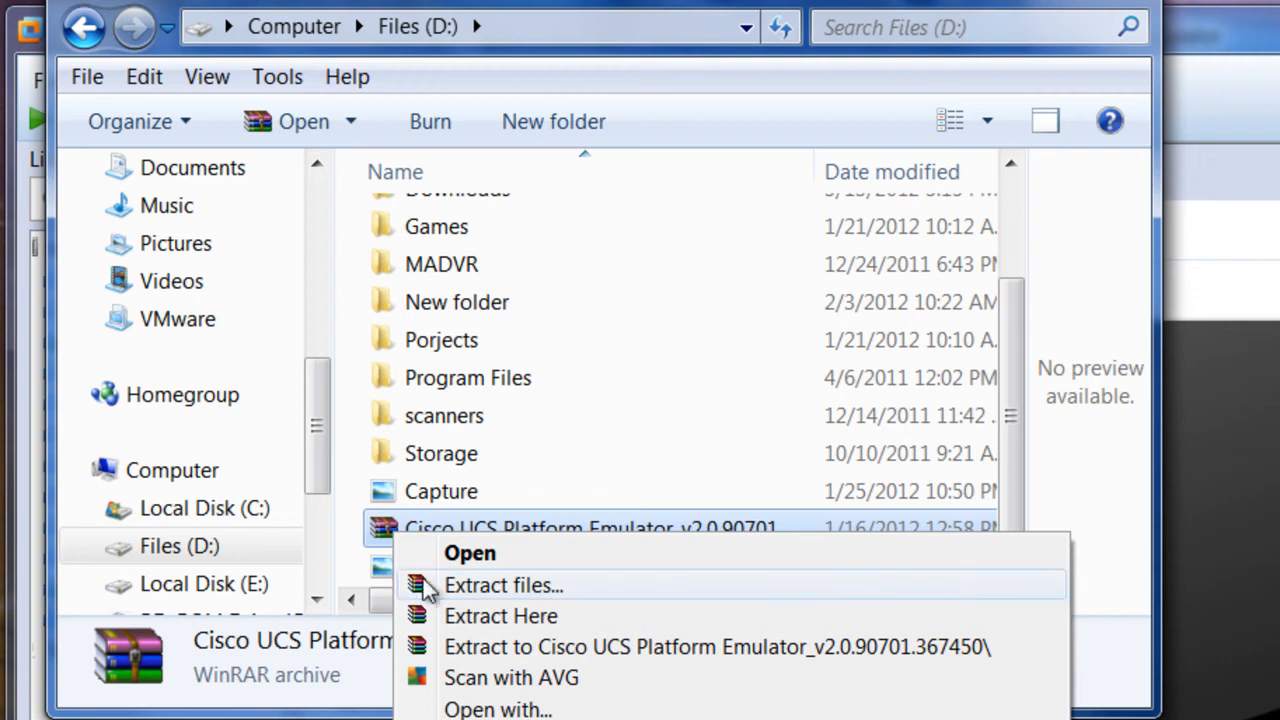
{"action": "mouse_move", "coordinate": [595, 700]}
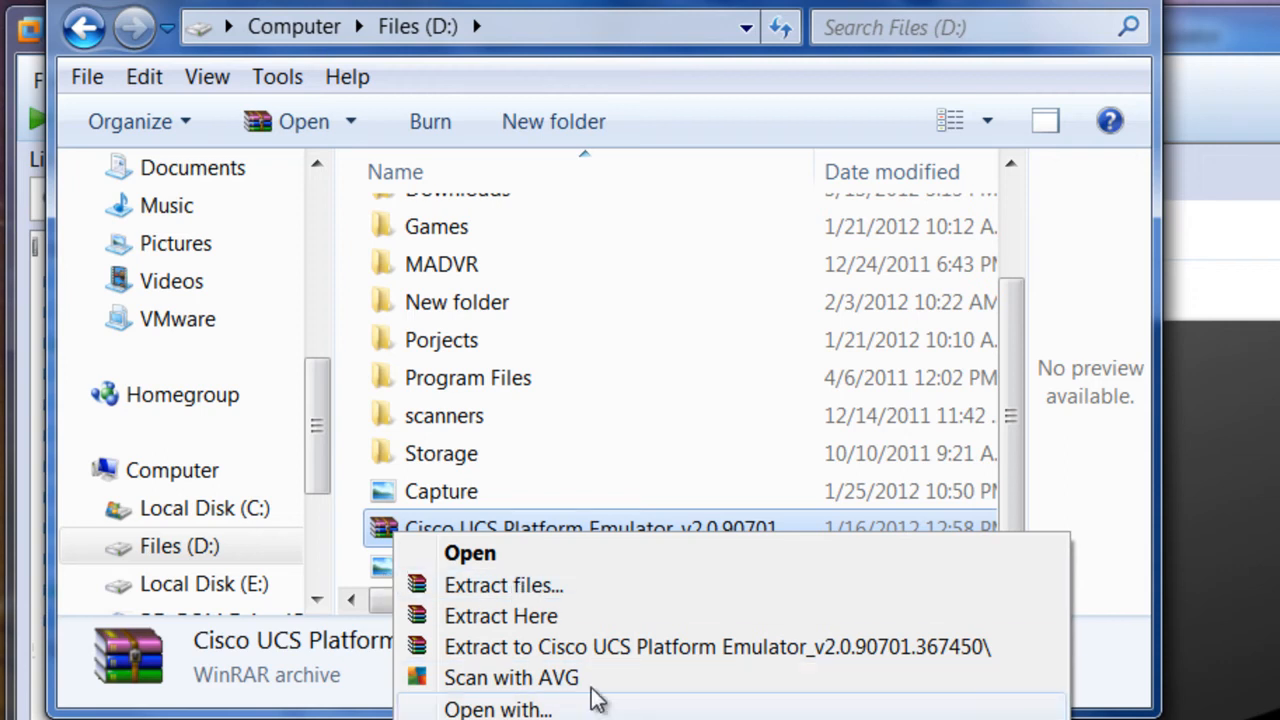
{"action": "mouse_move", "coordinate": [595, 615]}
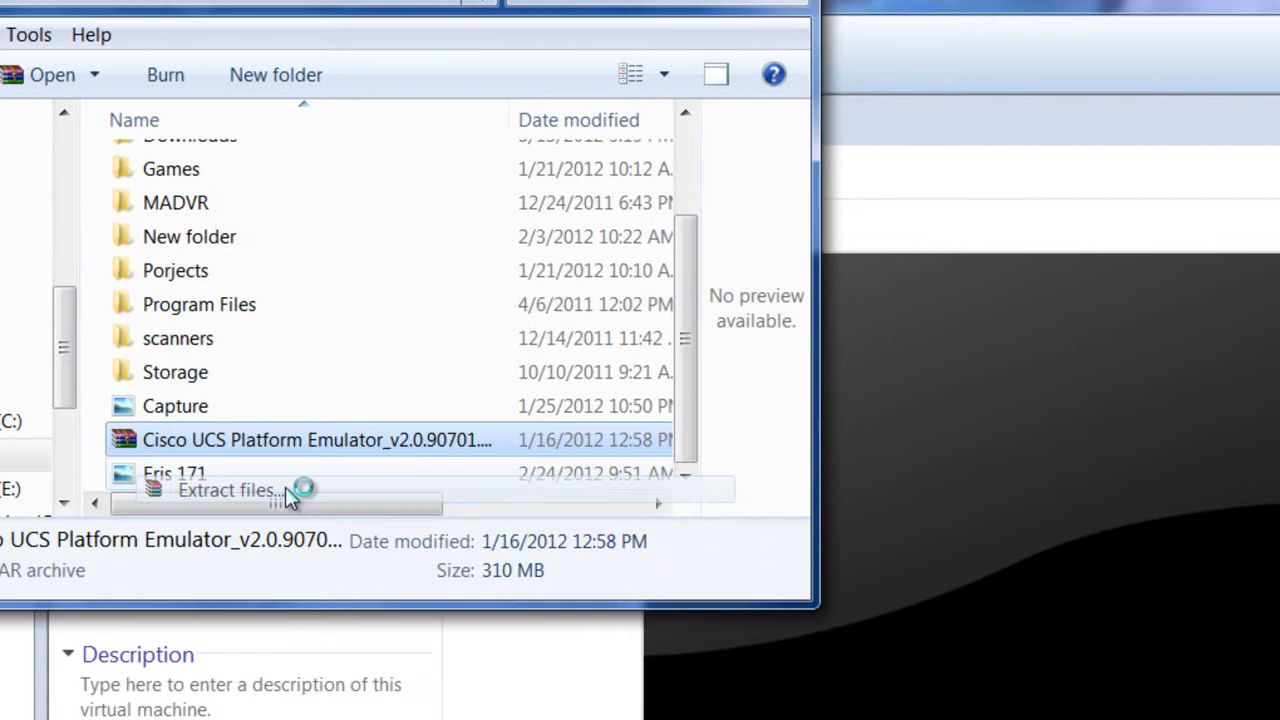
Extract the archive into D:\Storage\vmstoragelab\UCSMPE-2
{"action": "left_click", "coordinate": [225, 490]}
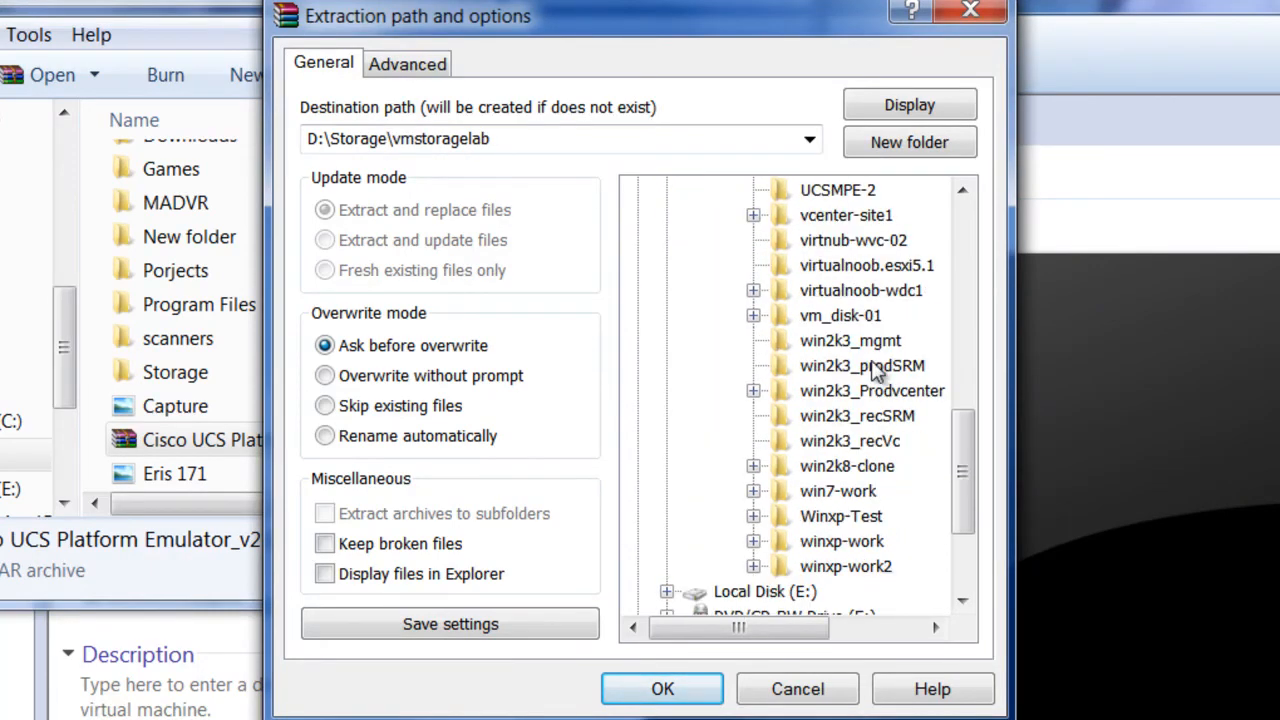
{"action": "mouse_move", "coordinate": [850, 380]}
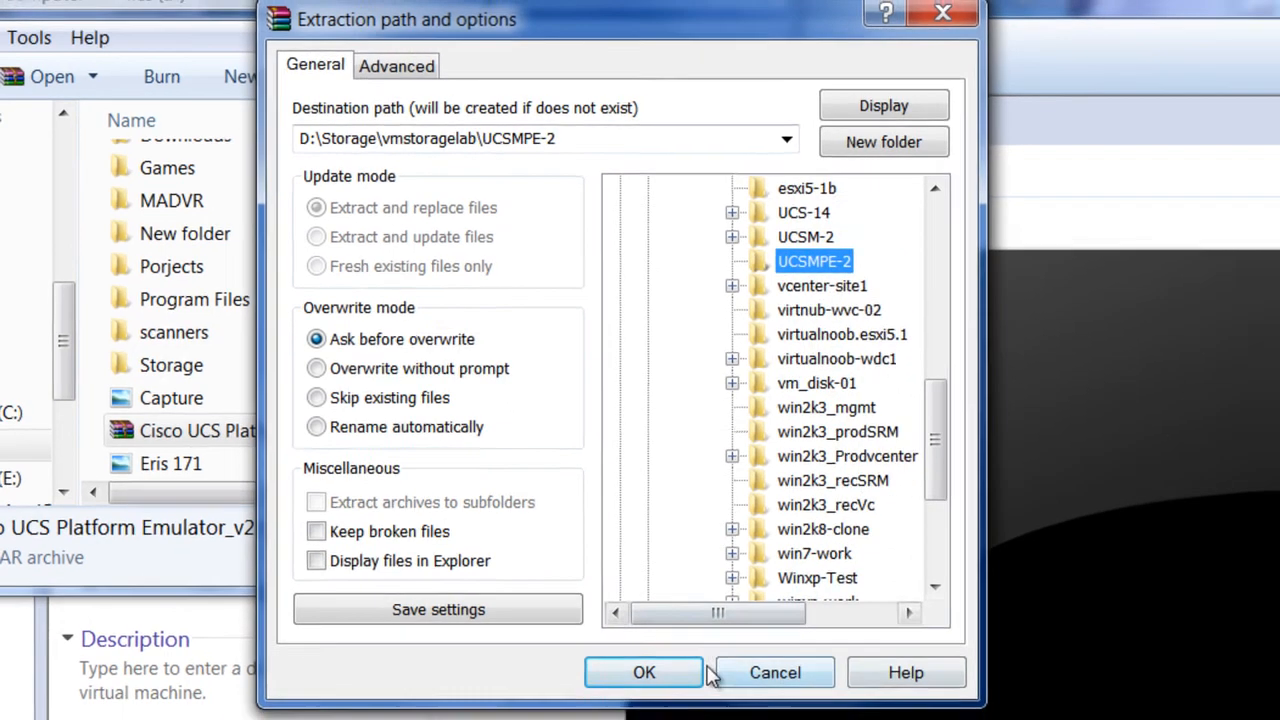
{"action": "left_click", "coordinate": [643, 672]}
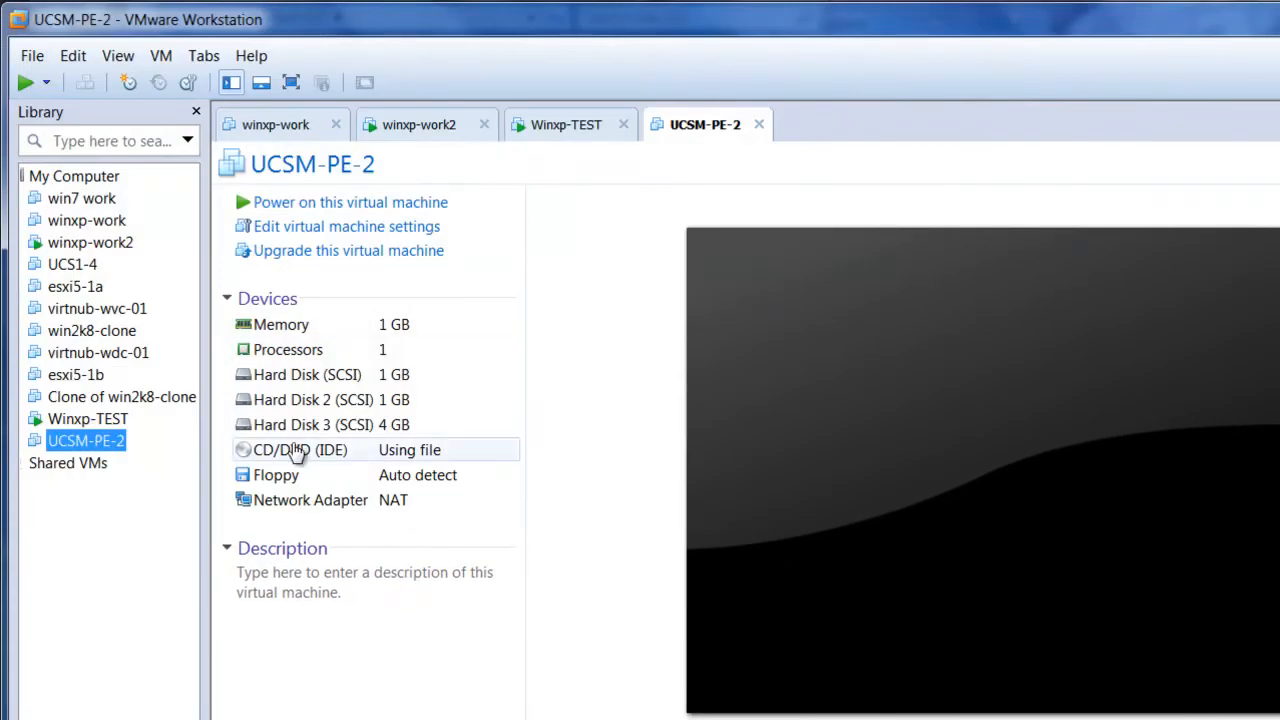
{"action": "mouse_move", "coordinate": [85, 440]}
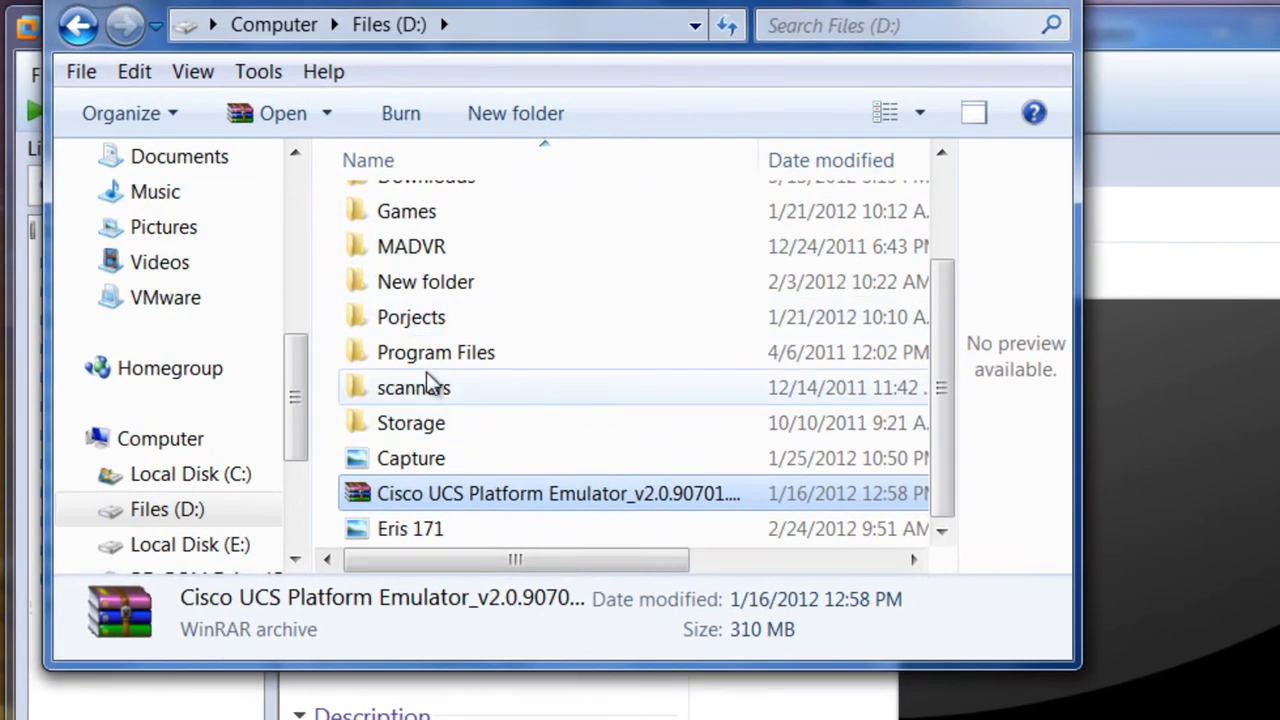
Browse D: > Storage > vmstoragelab > UCSM-2 and open the UCSPE .vmx file
{"action": "double_click", "coordinate": [411, 423]}
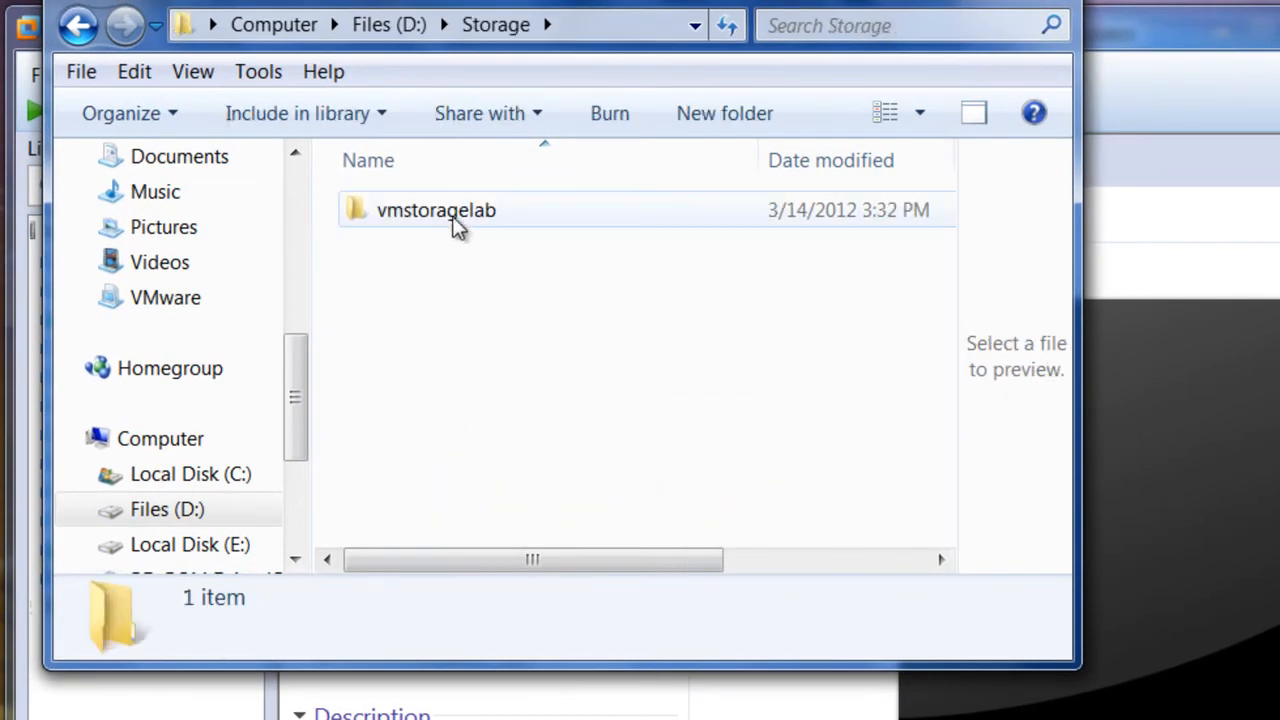
{"action": "double_click", "coordinate": [436, 210]}
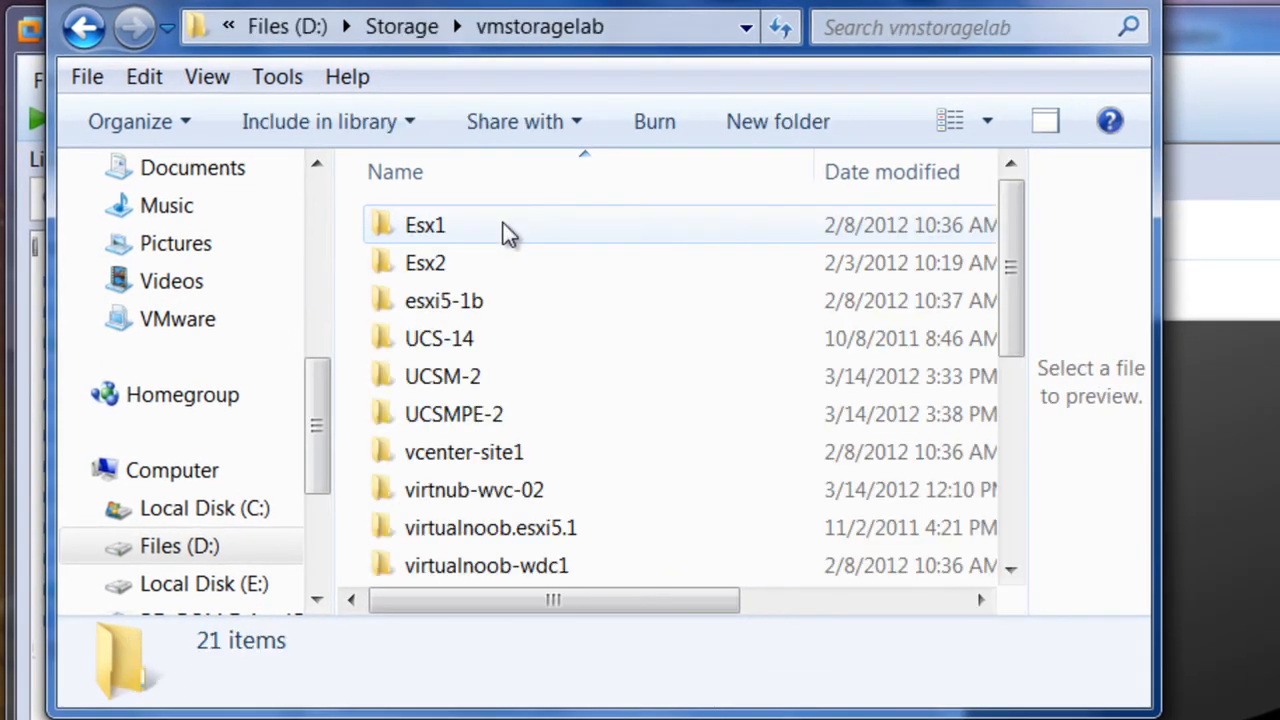
{"action": "mouse_move", "coordinate": [528, 390]}
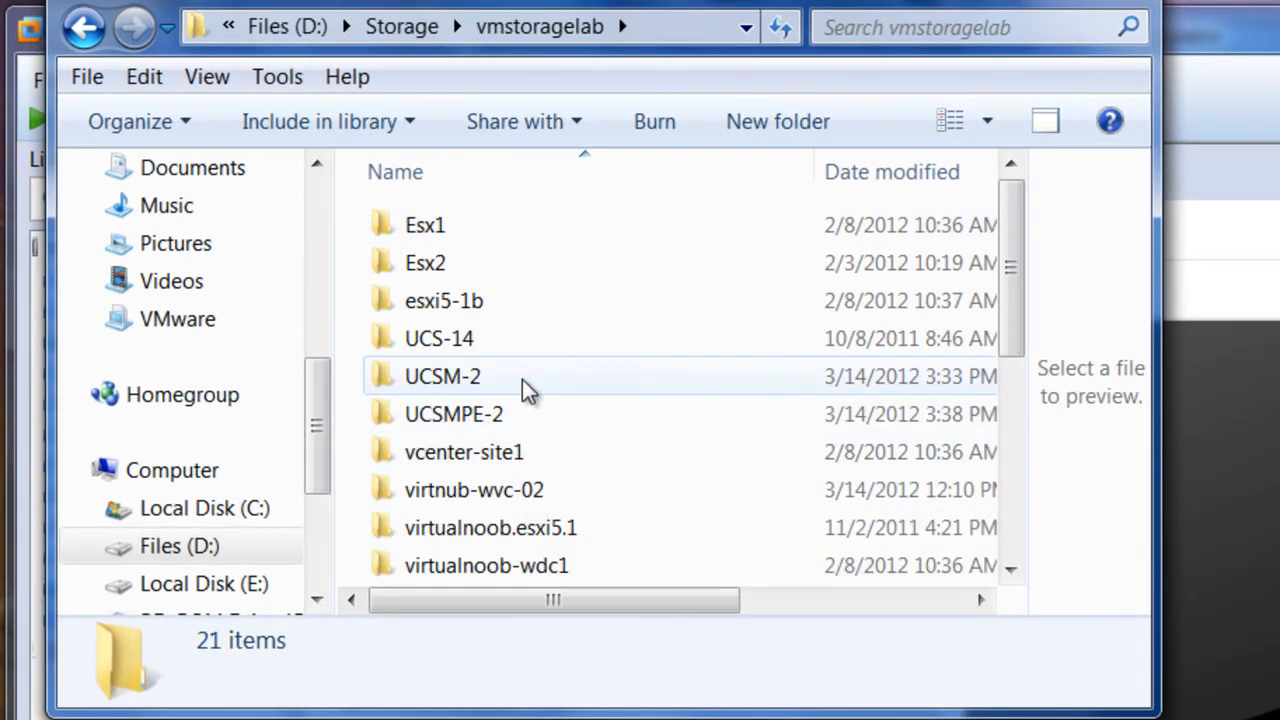
{"action": "double_click", "coordinate": [442, 376]}
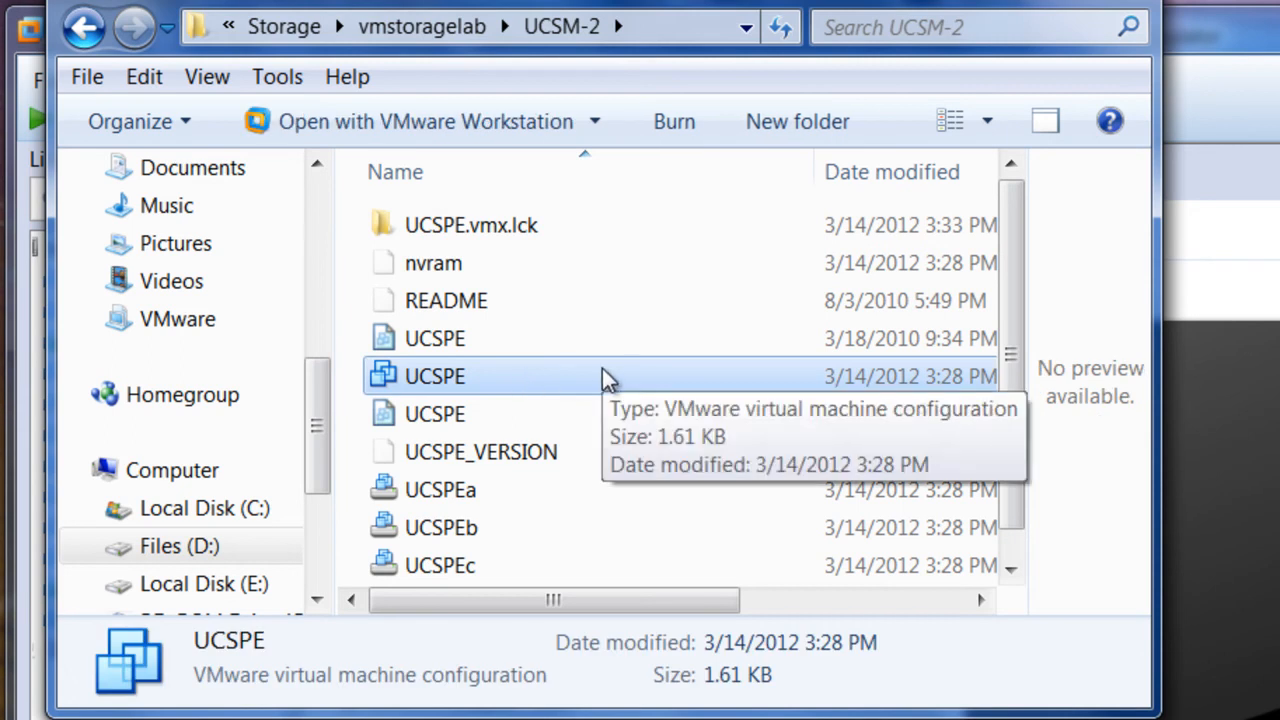
{"action": "mouse_move", "coordinate": [655, 393]}
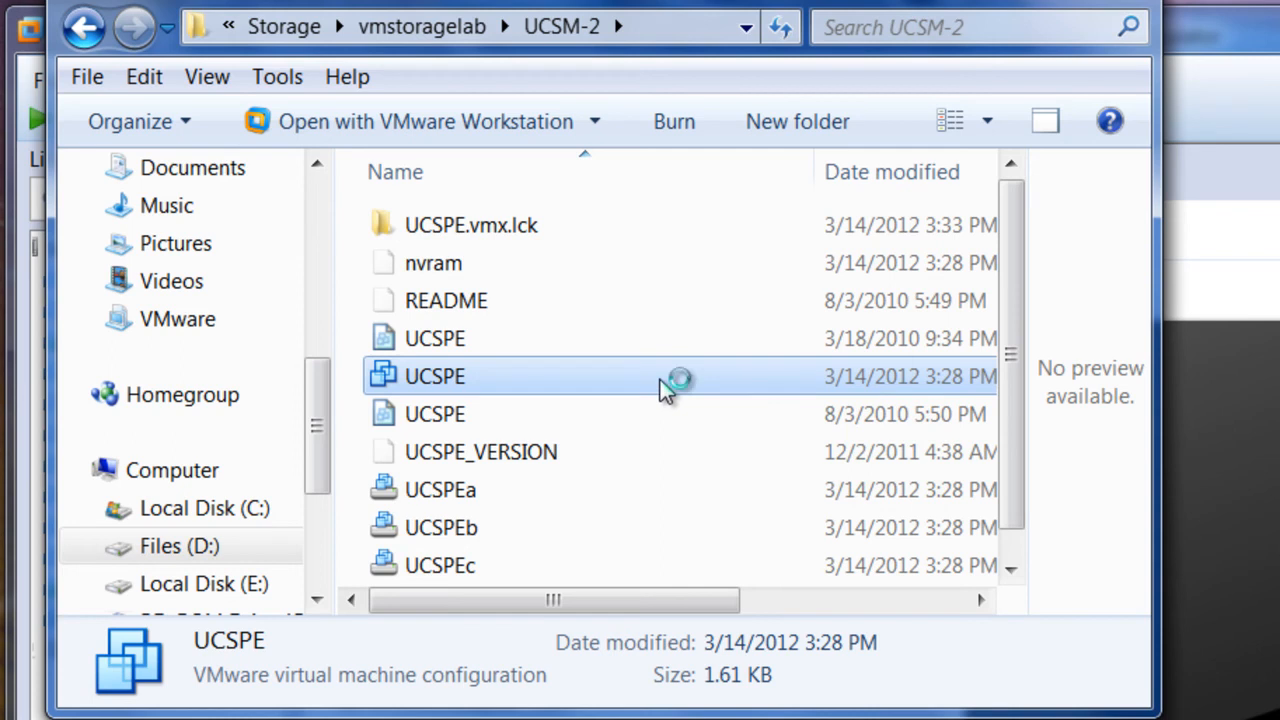
{"action": "double_click", "coordinate": [434, 376]}
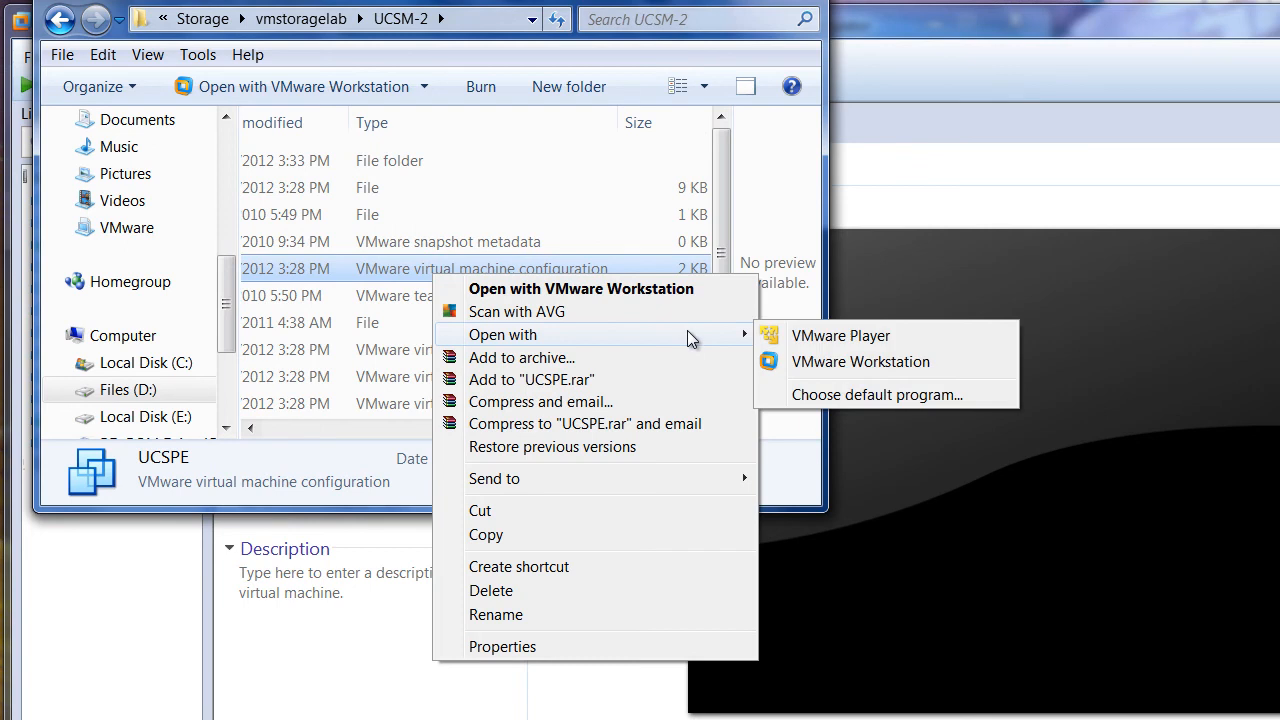
{"action": "mouse_move", "coordinate": [785, 33]}
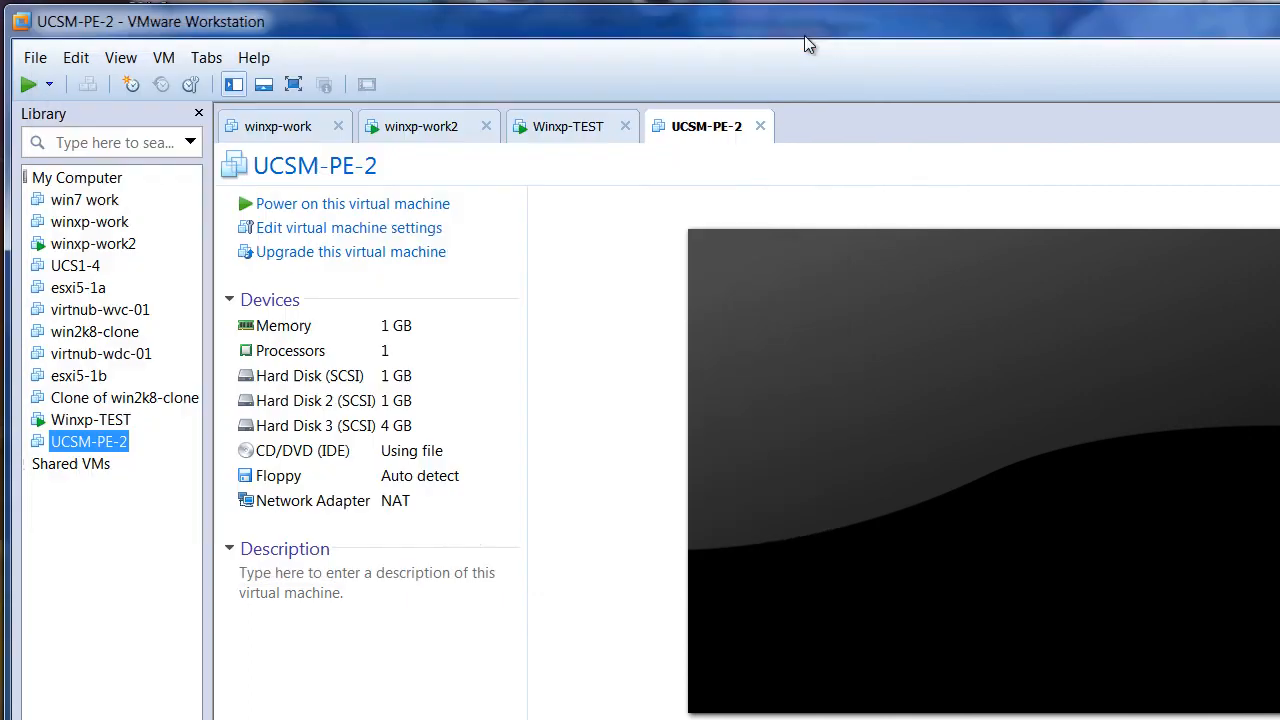
{"action": "mouse_move", "coordinate": [70, 463]}
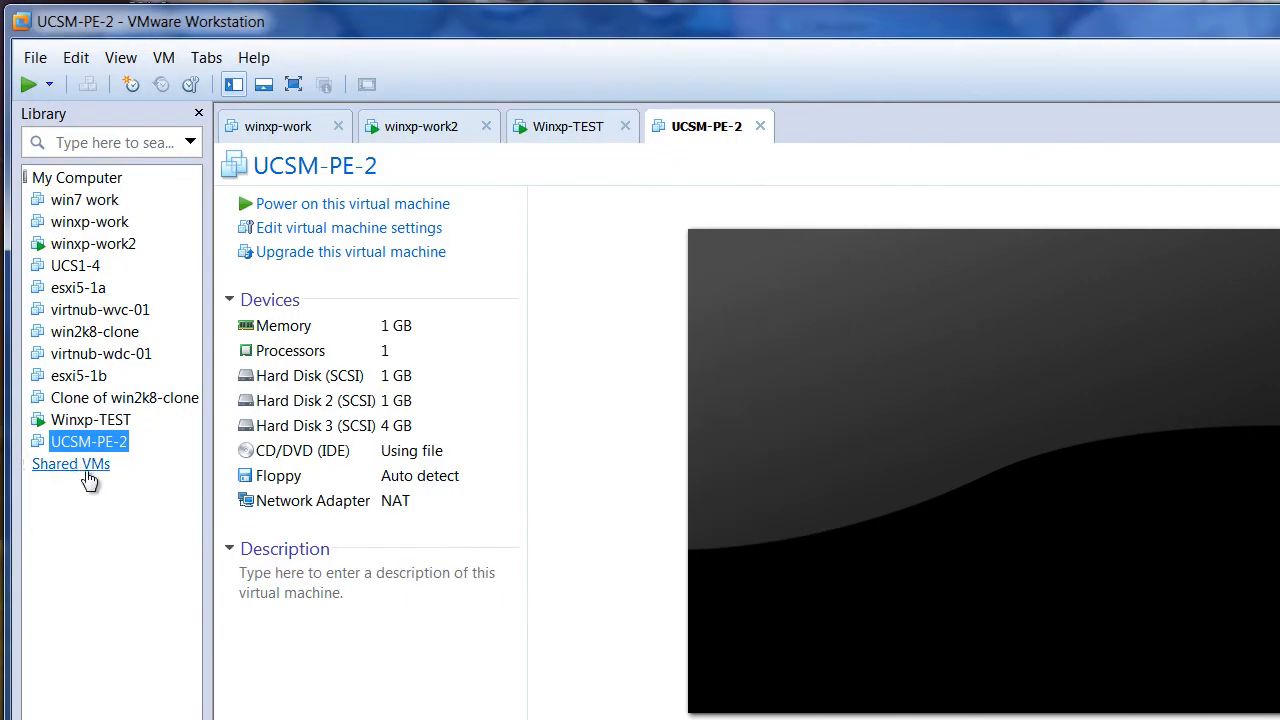
{"action": "mouse_move", "coordinate": [154, 607]}
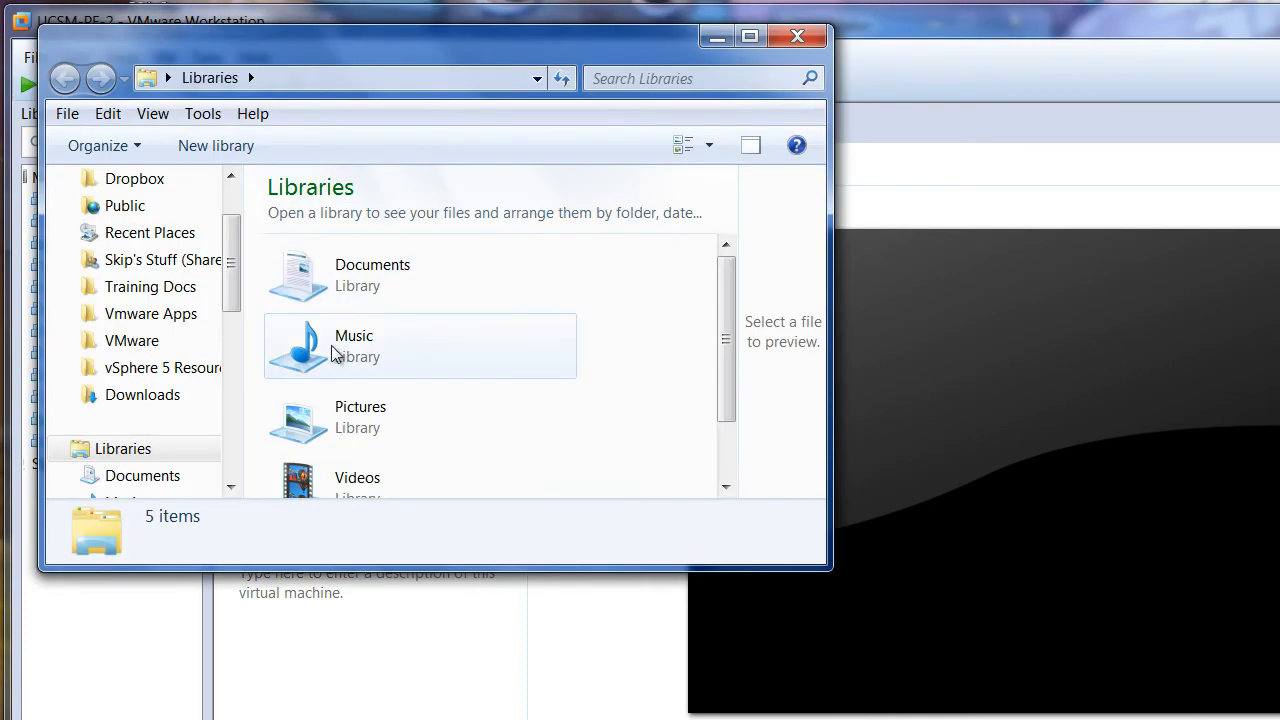
Browse Files (D:) > Storage > vmstoragelab to reach the extracted emulator folder
{"action": "scroll", "scroll_direction": "down", "scroll_amount": 3}
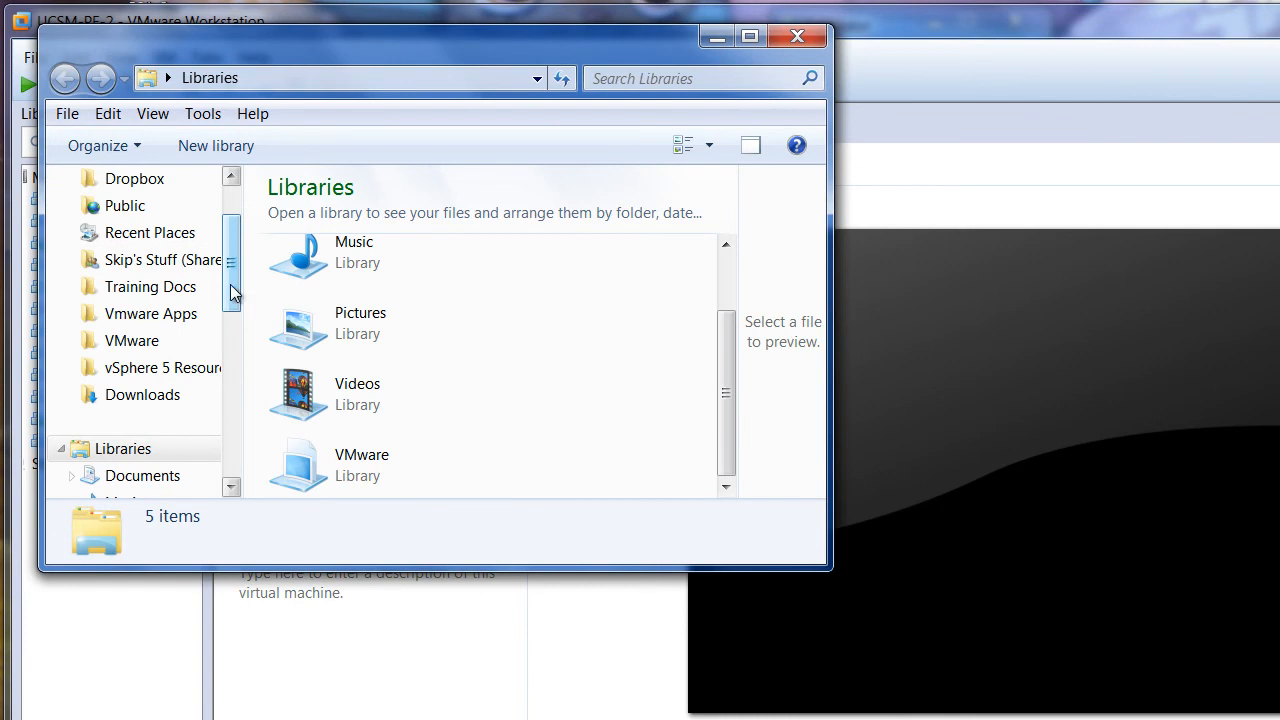
{"action": "scroll", "scroll_direction": "down", "scroll_amount": 3}
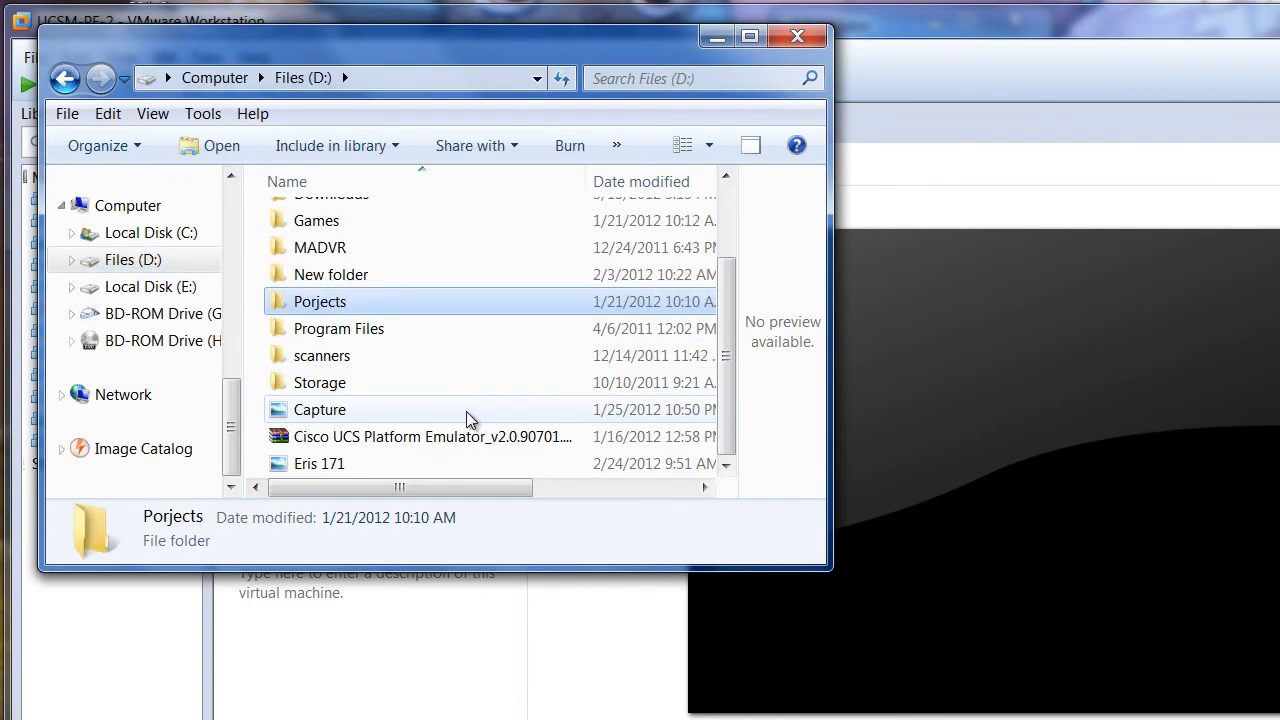
{"action": "double_click", "coordinate": [319, 382]}
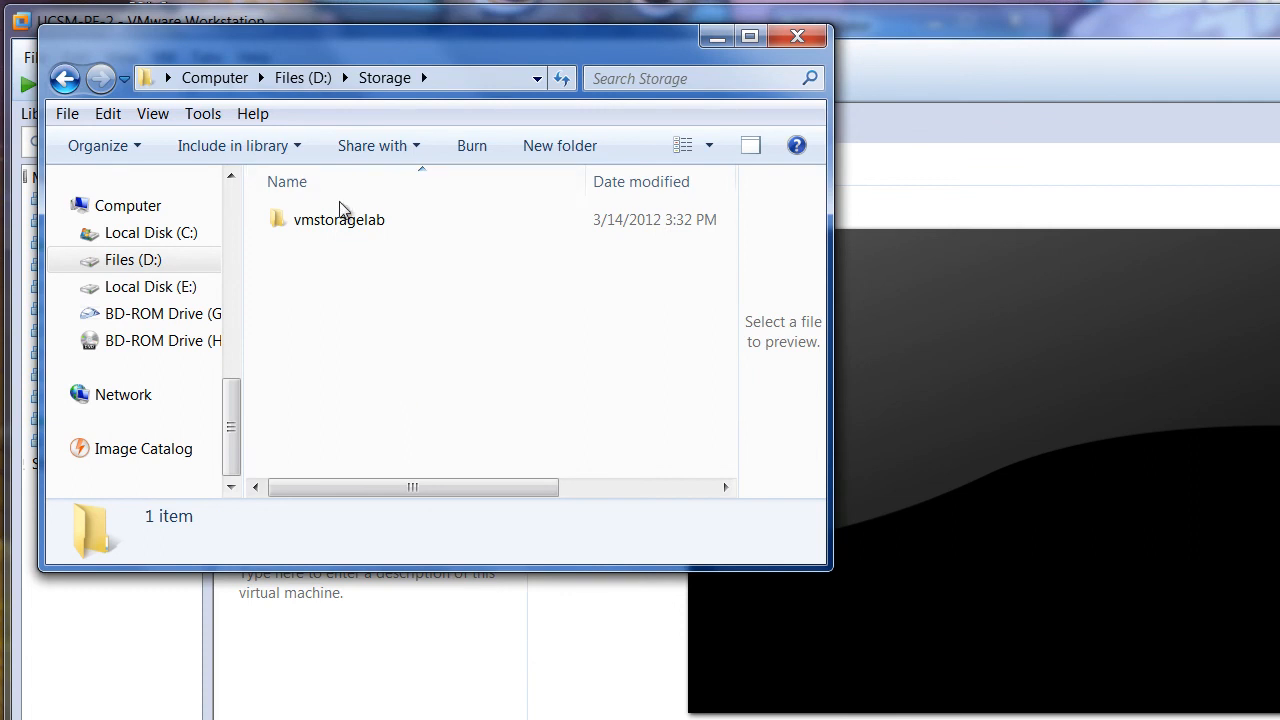
{"action": "double_click", "coordinate": [339, 219]}
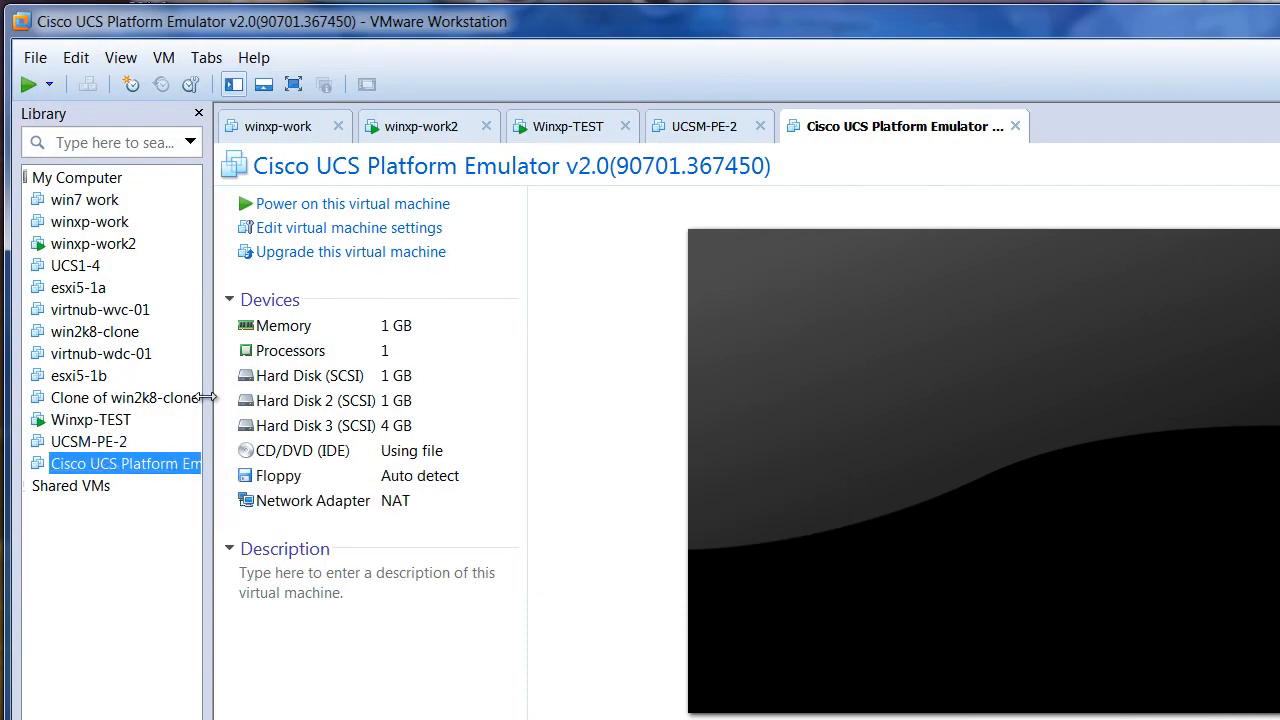
Widen the Library and rename the Cisco UCS Platform Emulator entry to UCSM-PE-2a
{"action": "left_click_drag", "start_coordinate": [207, 385], "coordinate": [320, 385]}
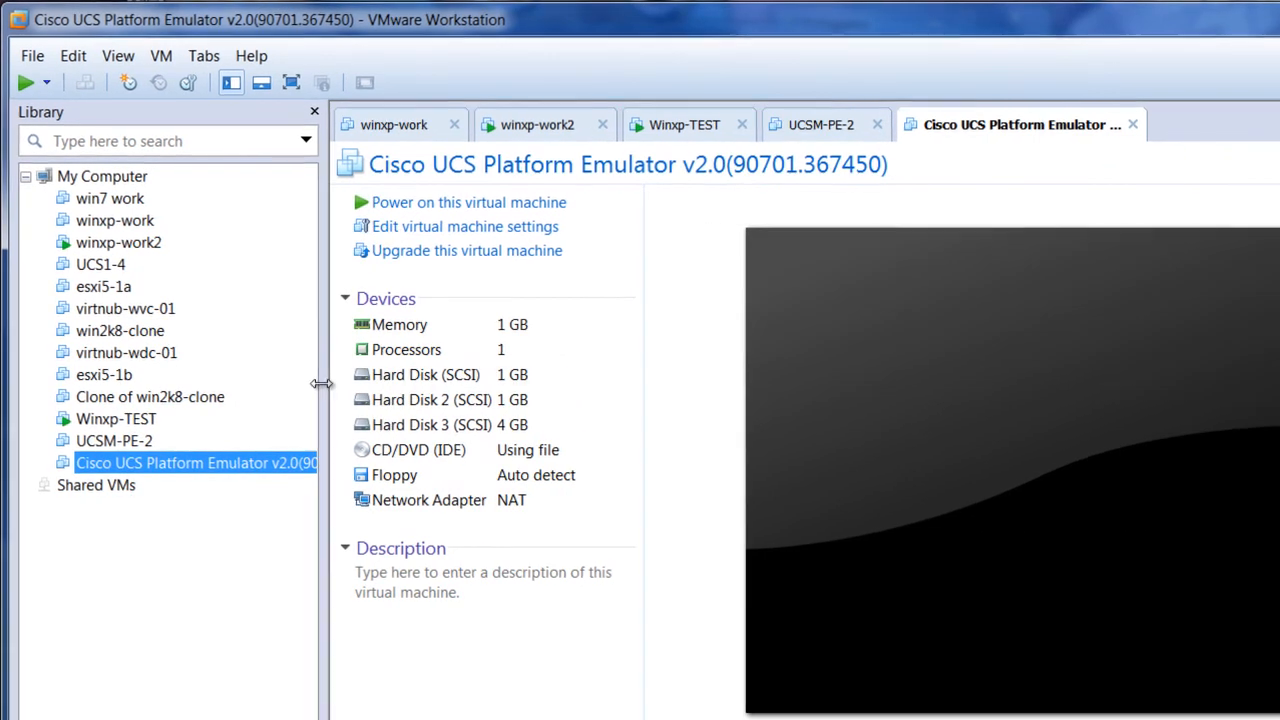
{"action": "right_click", "coordinate": [195, 462]}
{"action": "type", "text": "UCSM"}
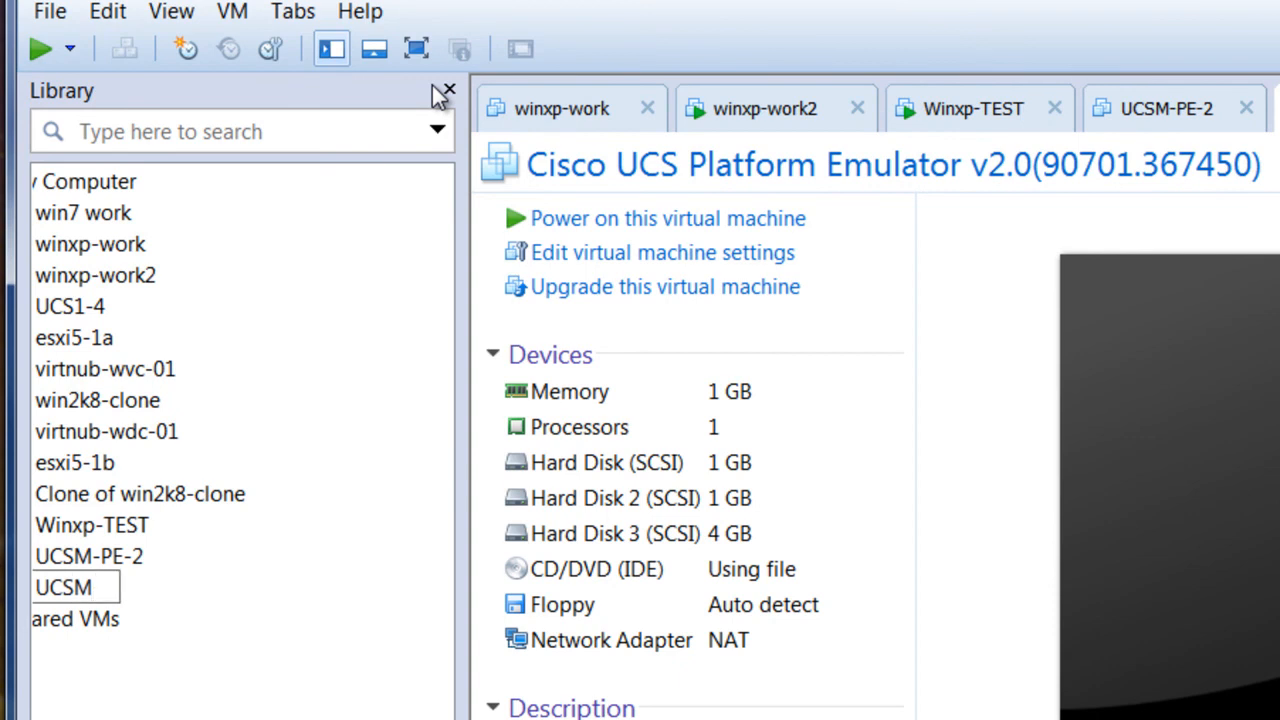
{"action": "type", "text": "="}
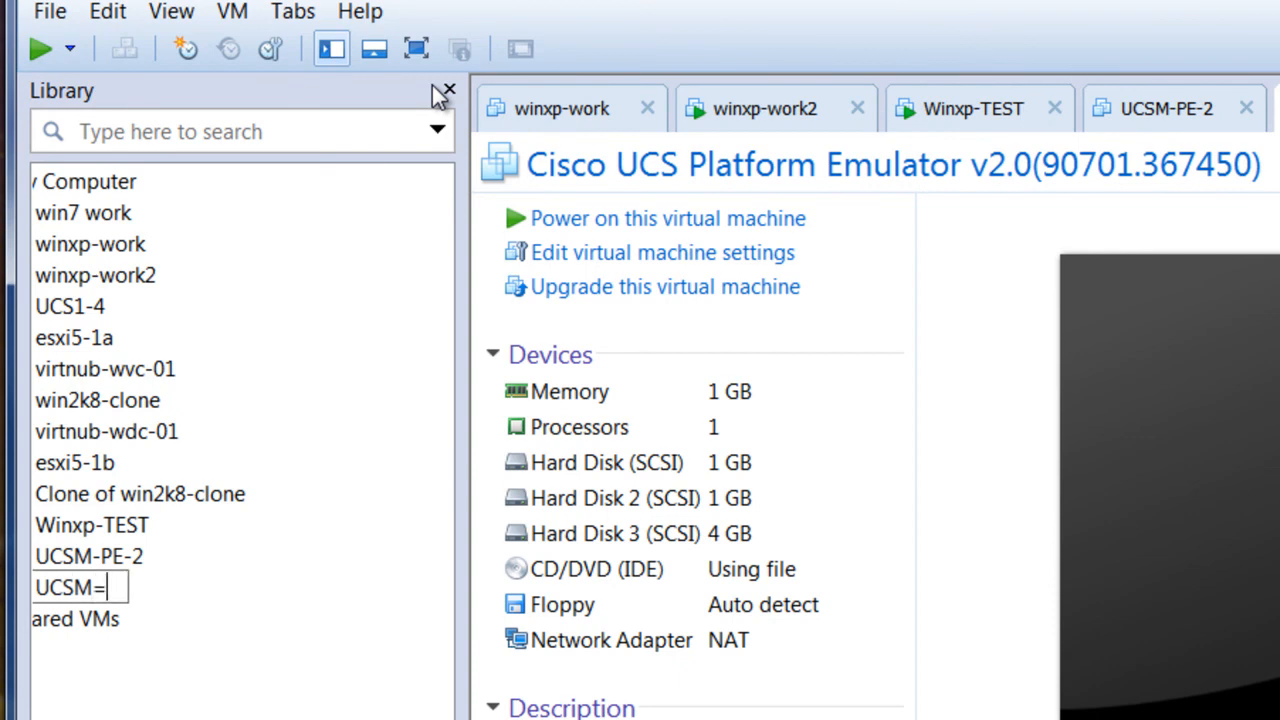
{"action": "type", "text": "UCSM-PE-2a"}
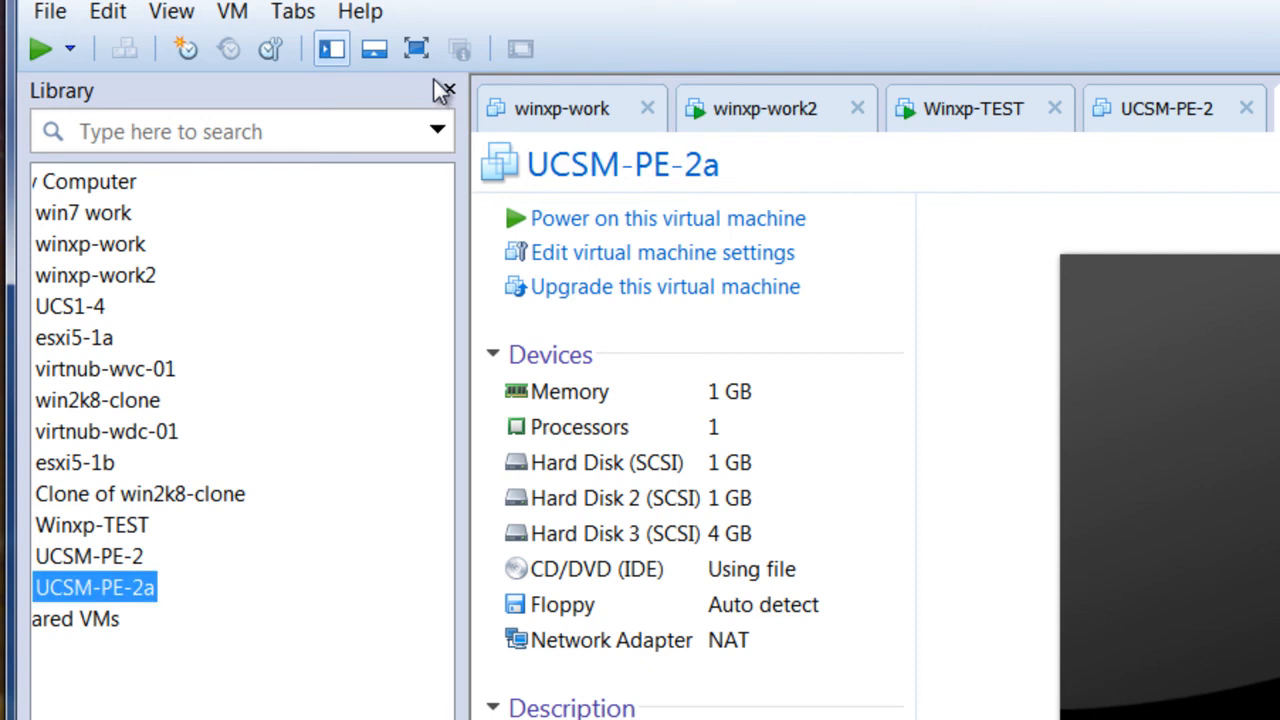
{"action": "mouse_move", "coordinate": [855, 140]}
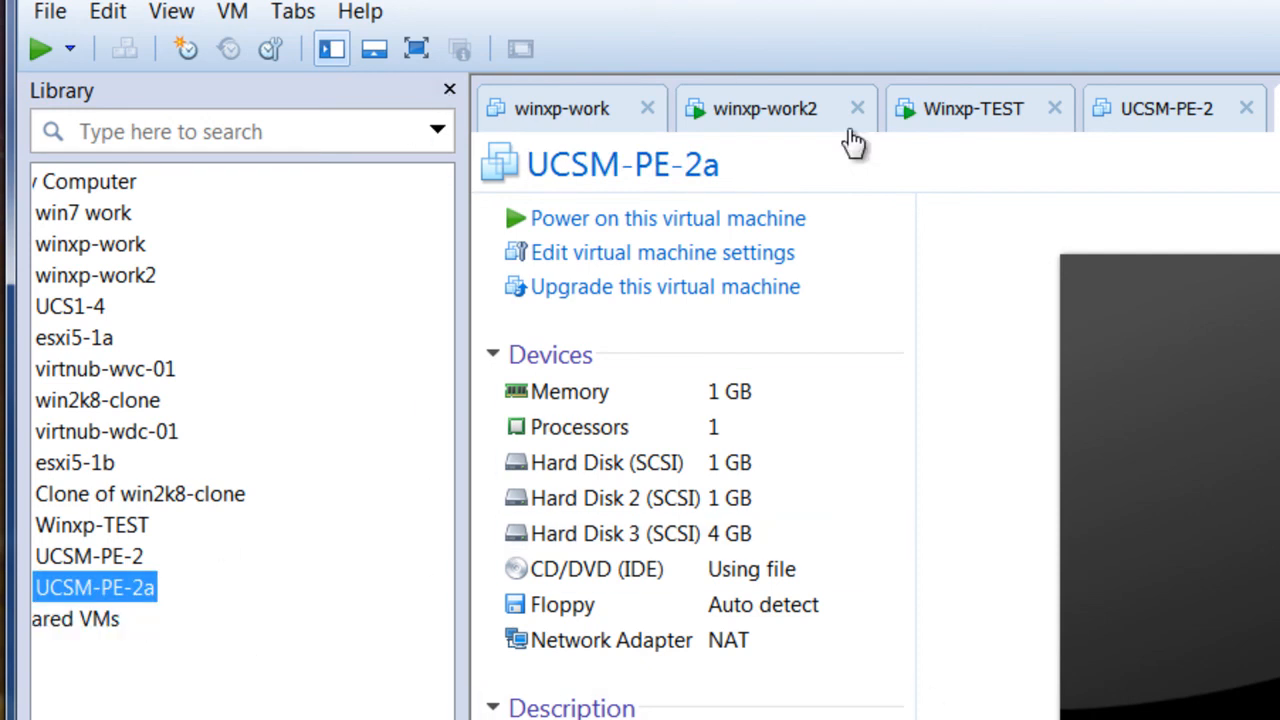
{"action": "mouse_move", "coordinate": [860, 252]}
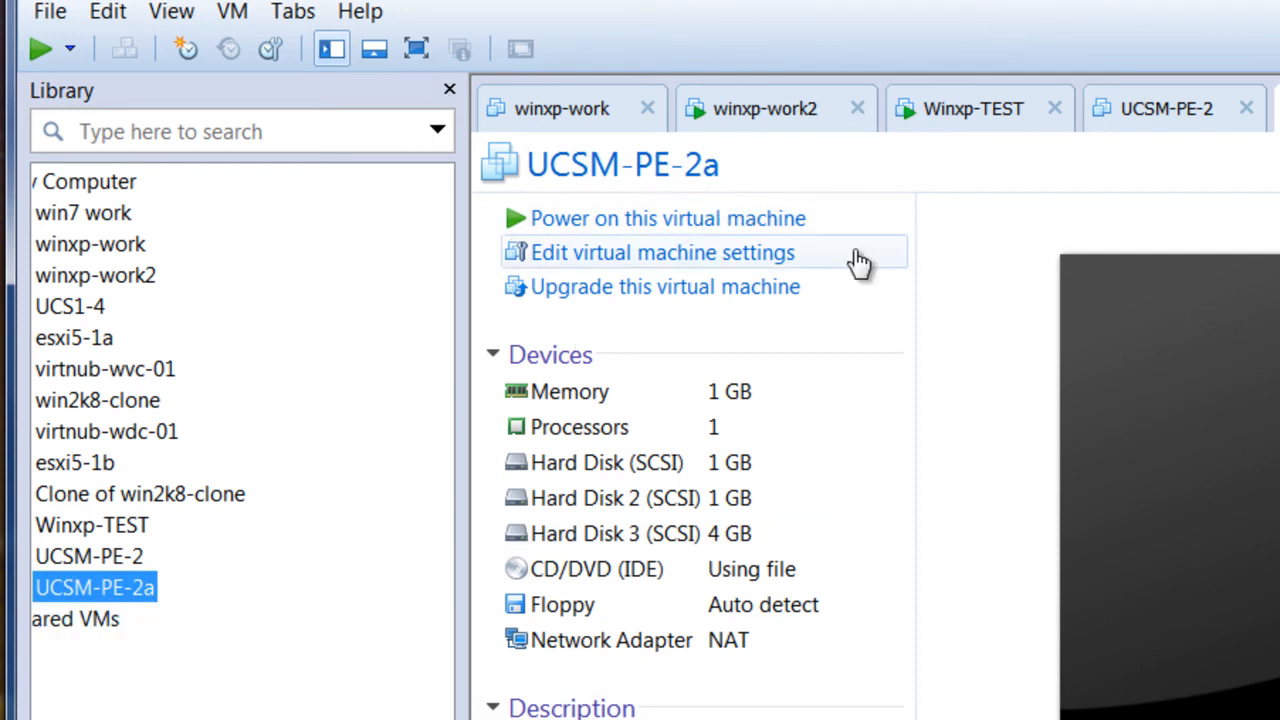
{"action": "mouse_move", "coordinate": [89, 556]}
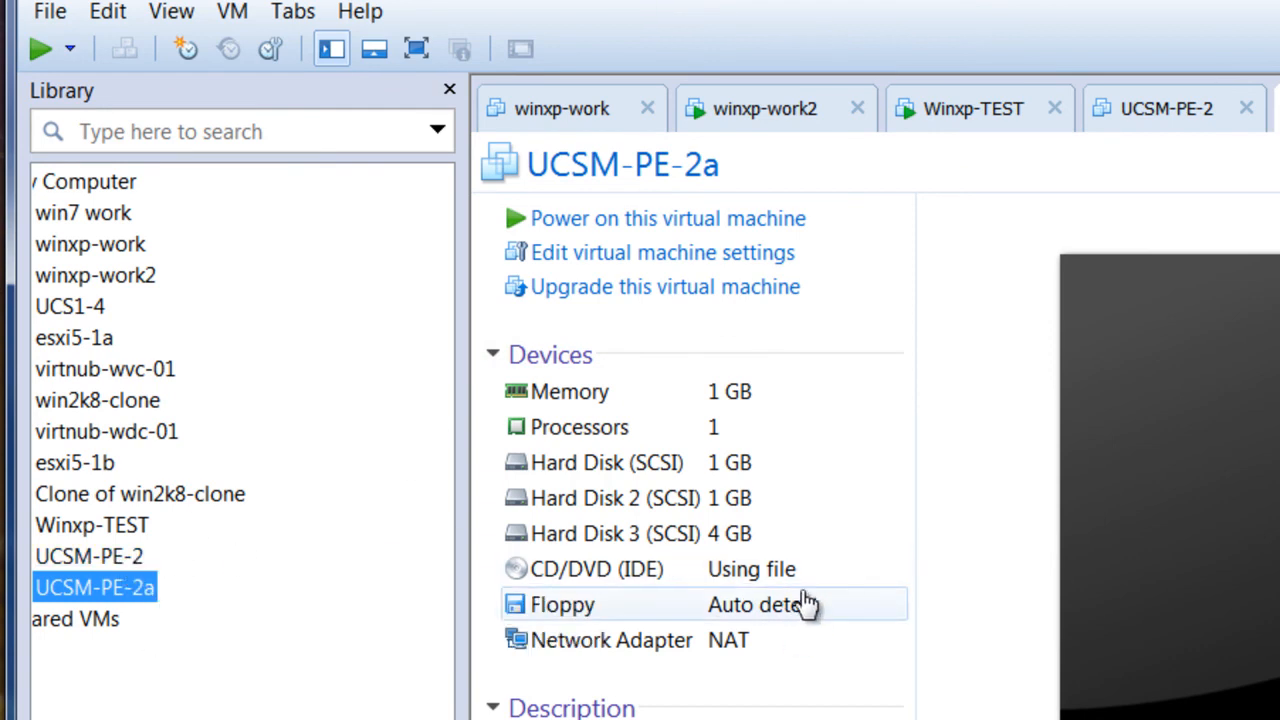
{"action": "mouse_move", "coordinate": [650, 462]}
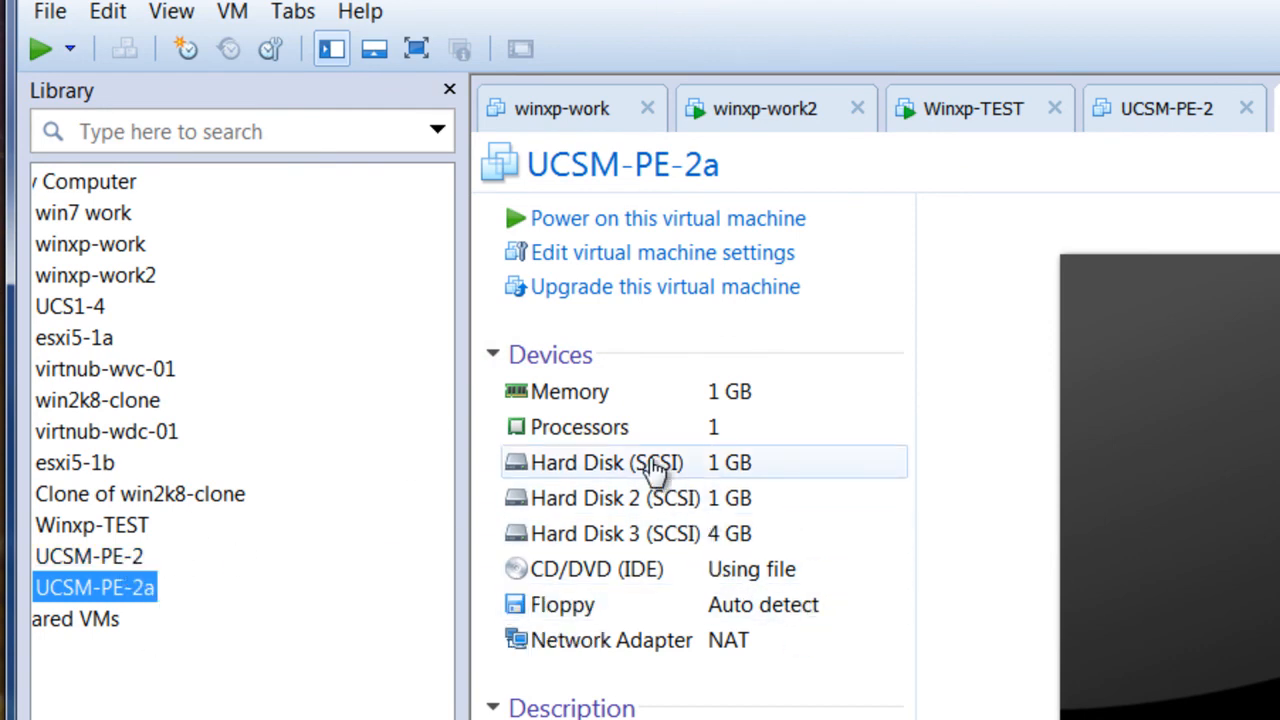
{"action": "mouse_move", "coordinate": [755, 545]}
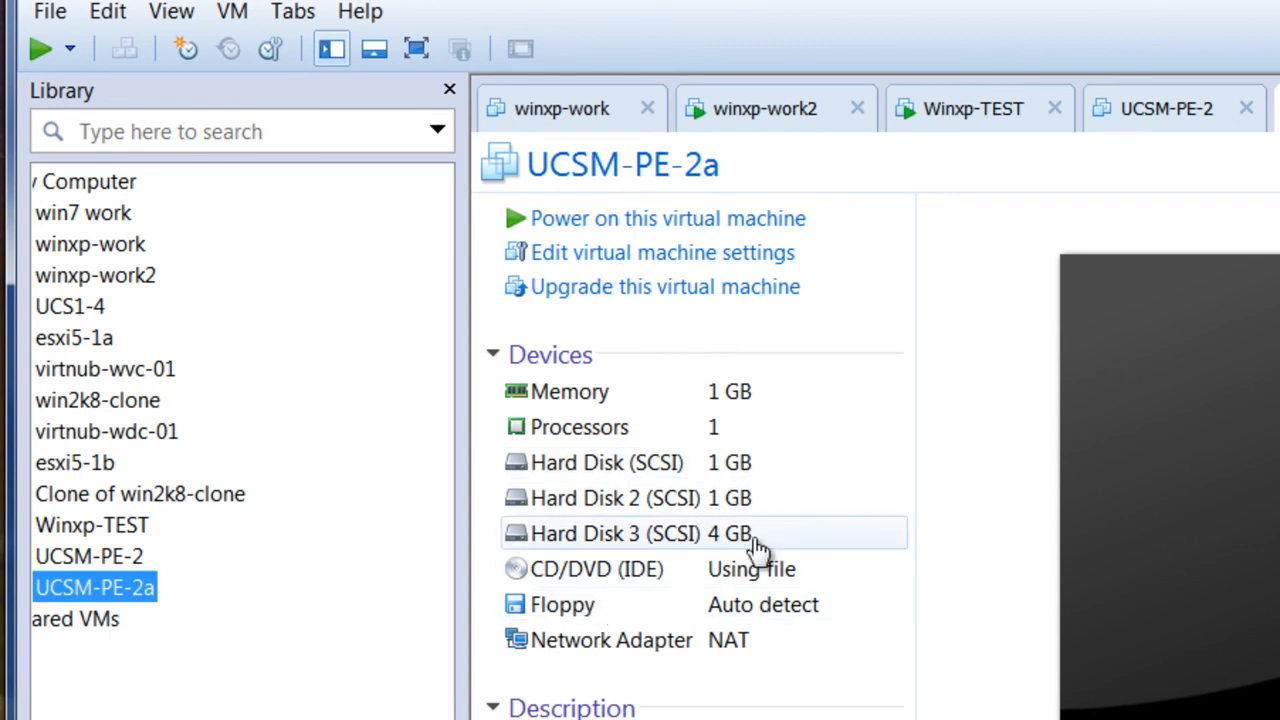
{"action": "mouse_move", "coordinate": [990, 405]}
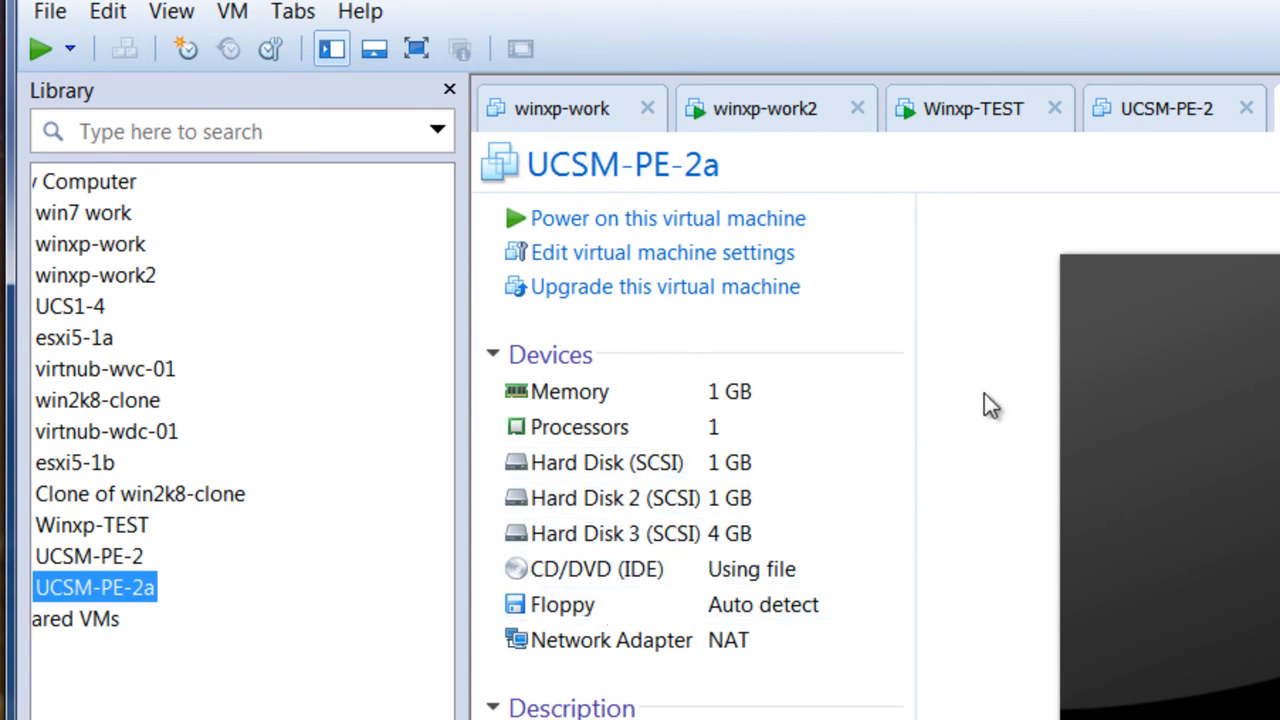